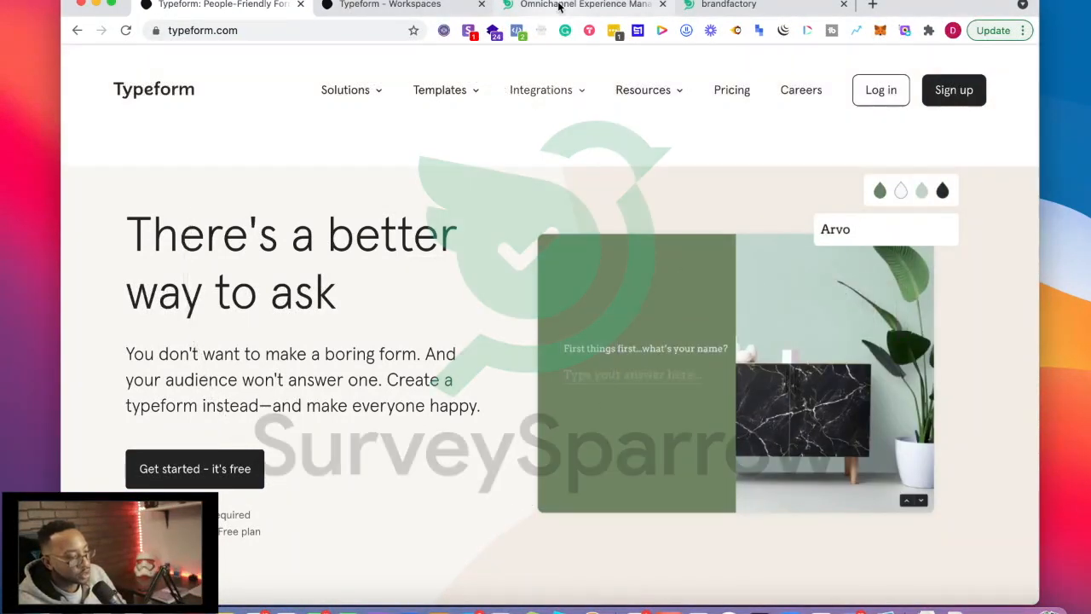
# Glance at Typeform's template categories menu, then switch to the SurveySparrow homepage tab.
pyautogui.click(213, 5)
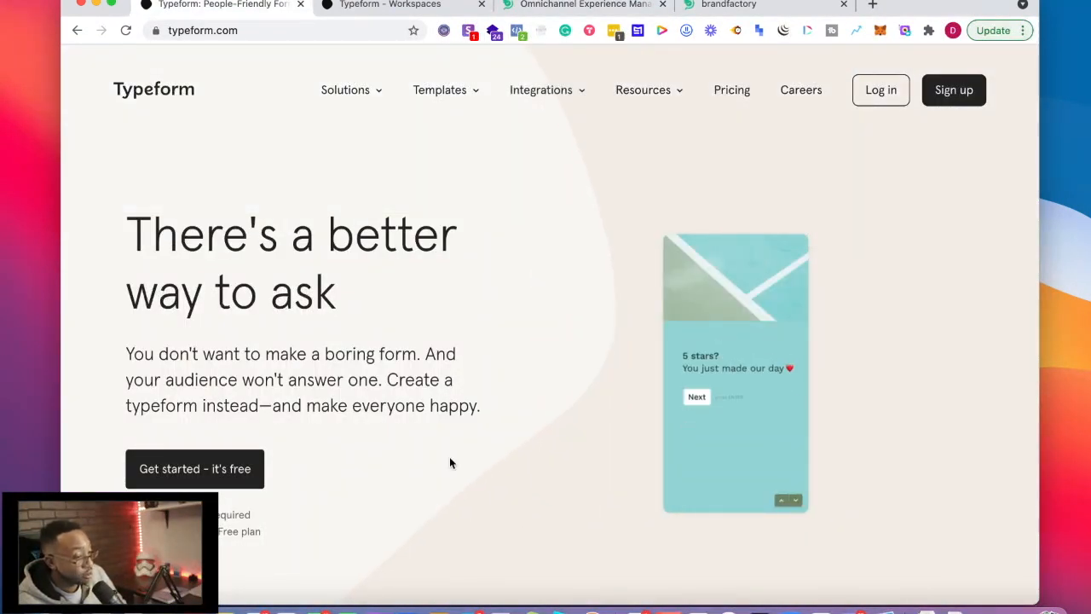
pyautogui.click(439, 90)
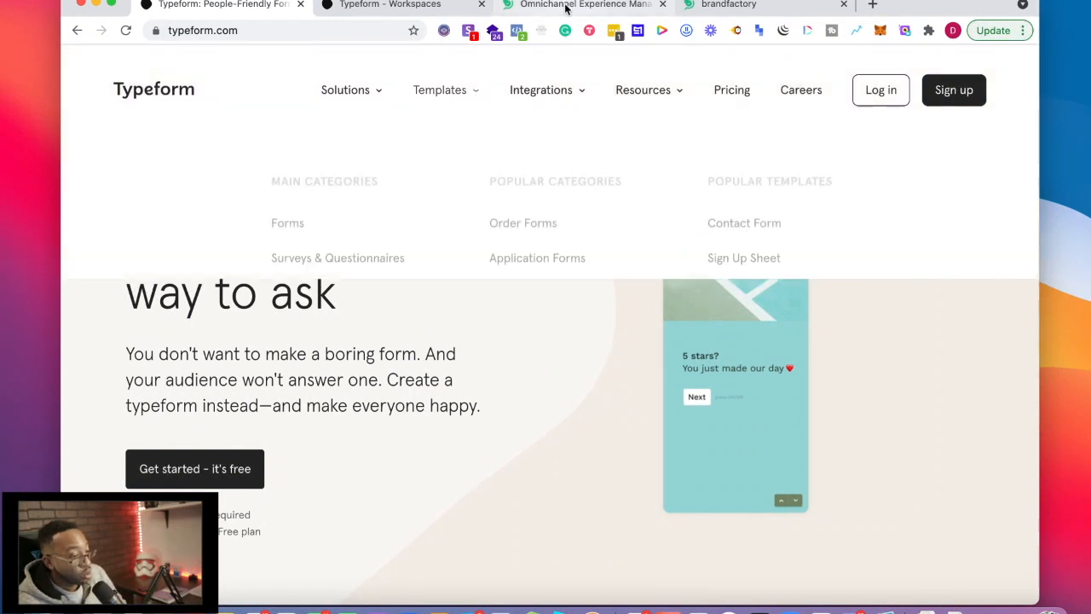
pyautogui.click(583, 5)
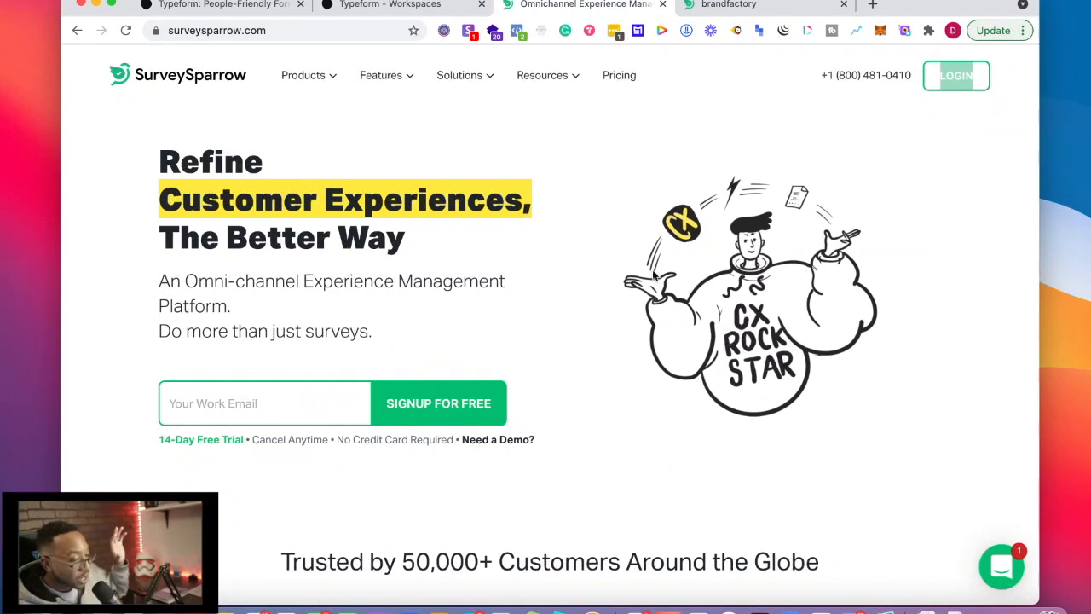
pyautogui.moveTo(627, 460)
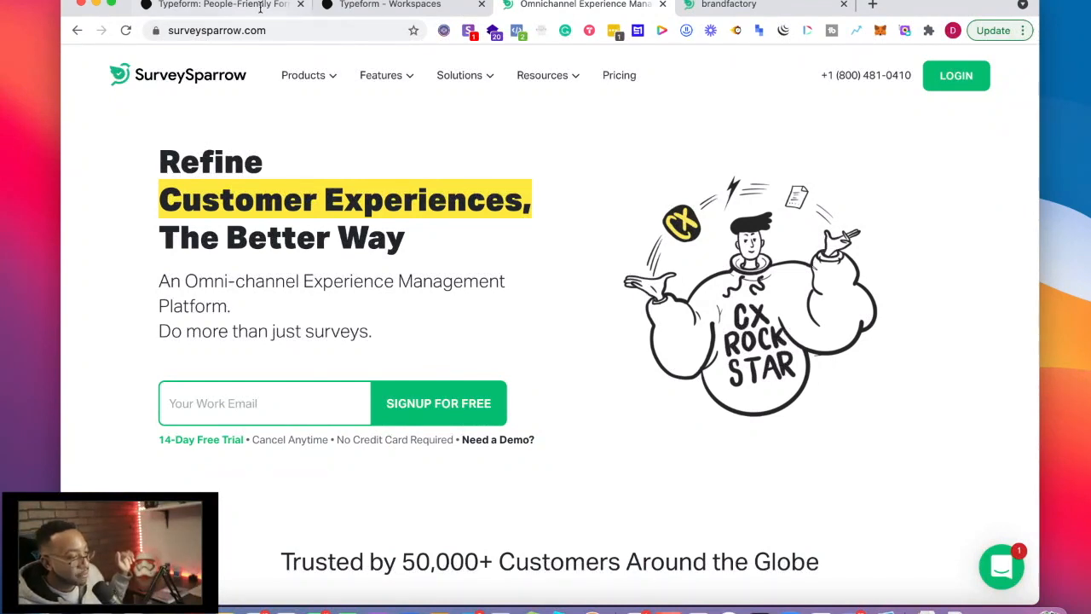
# Scroll Typeform's homepage past 'Made for humans' to the 'Designed to impress' themed examples.
pyautogui.click(220, 5)
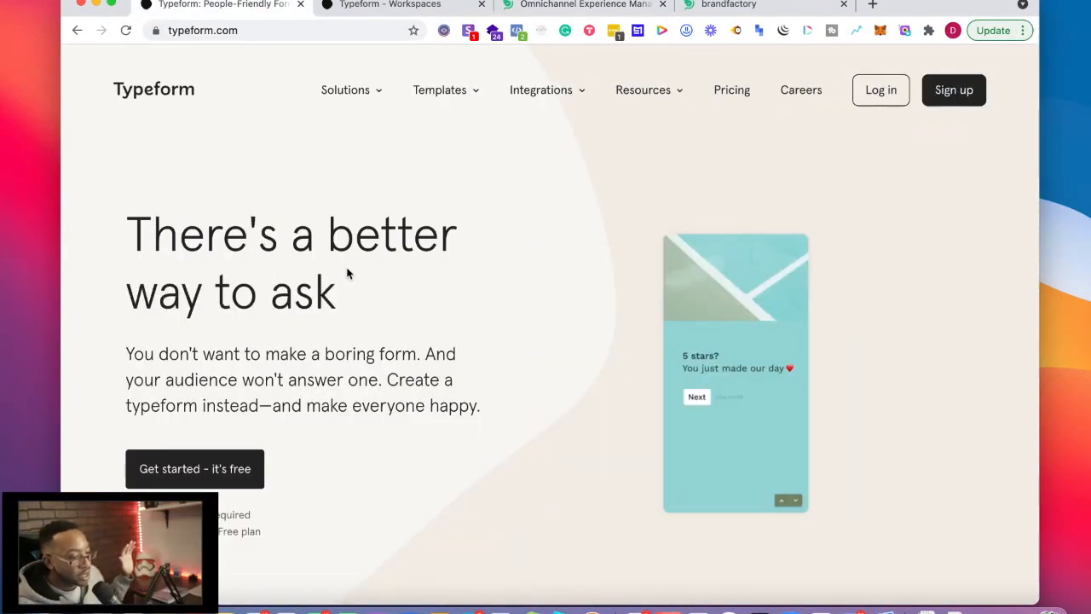
pyautogui.scroll(-3)
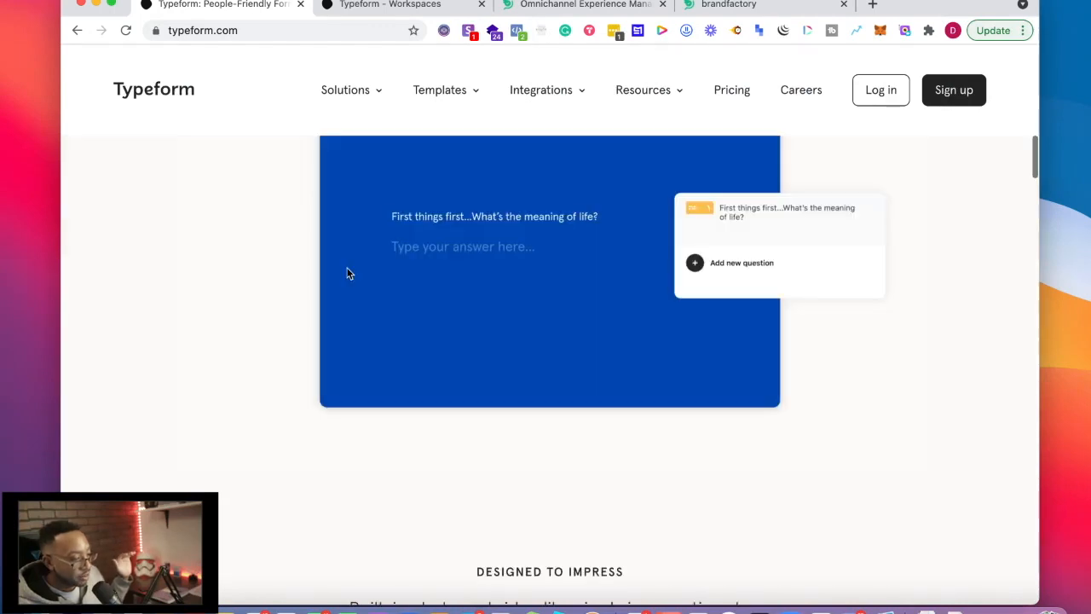
pyautogui.scroll(-3)
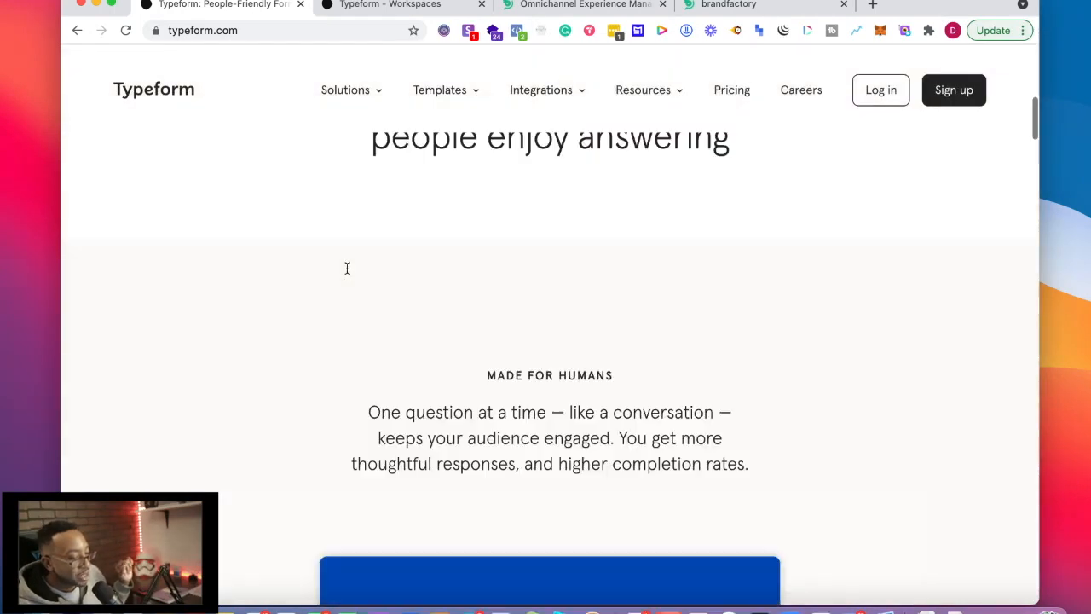
pyautogui.scroll(-3)
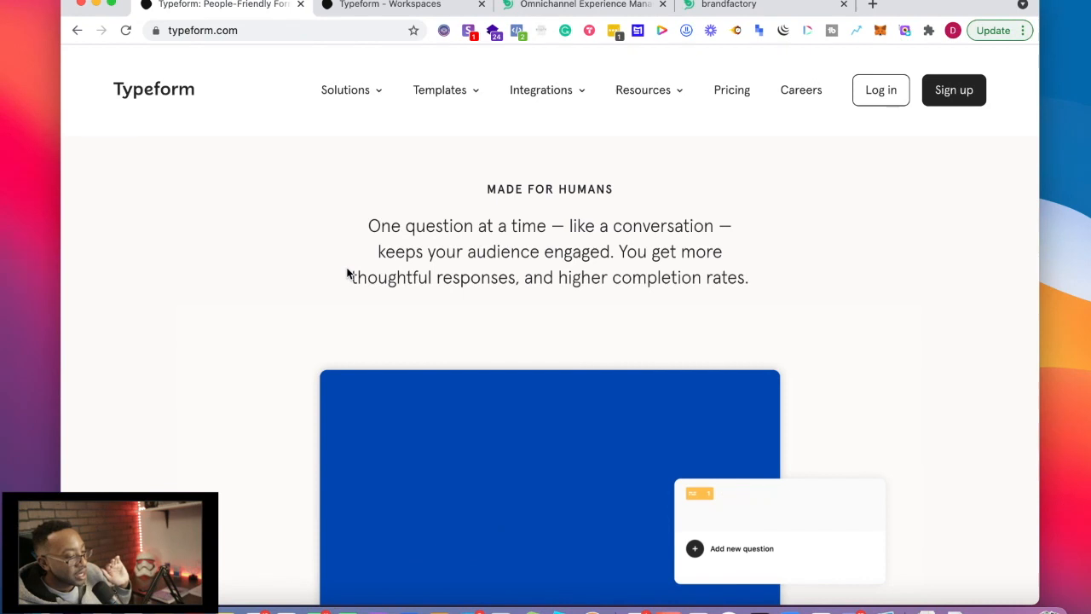
pyautogui.scroll(-3)
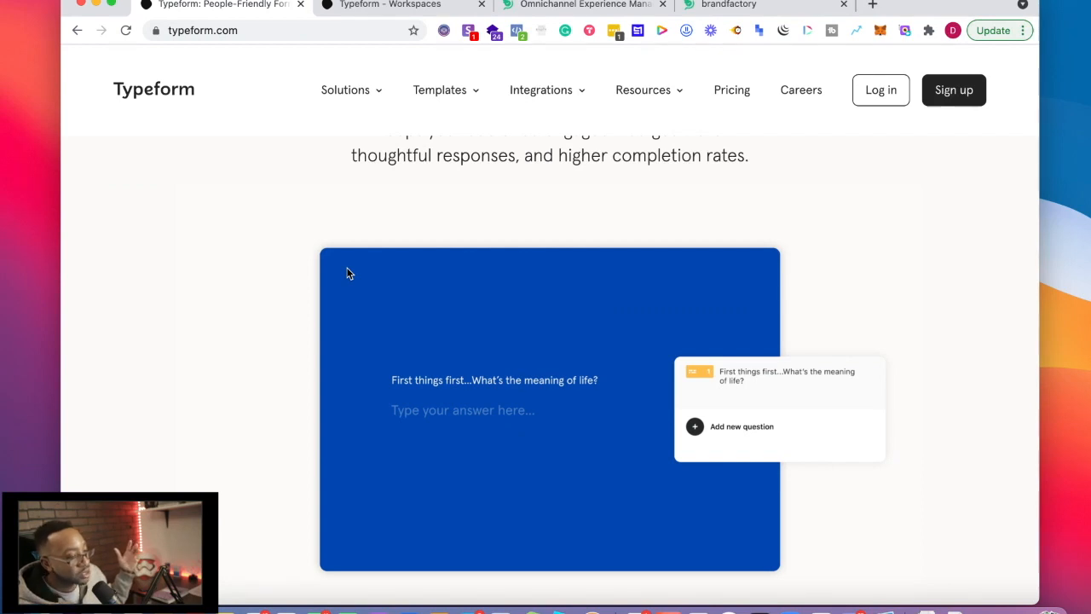
pyautogui.scroll(-3)
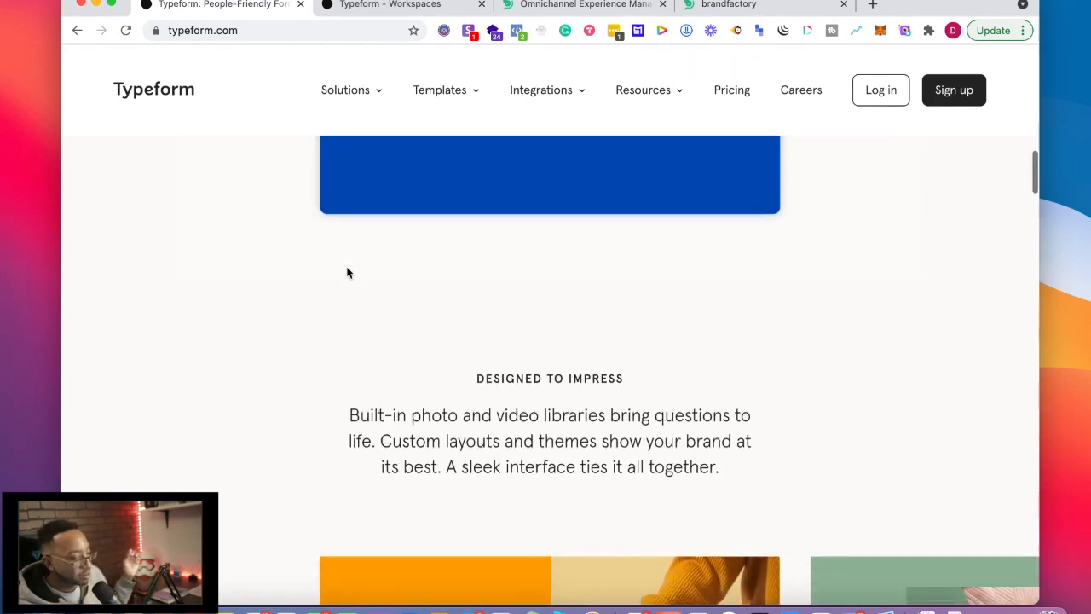
pyautogui.scroll(-3)
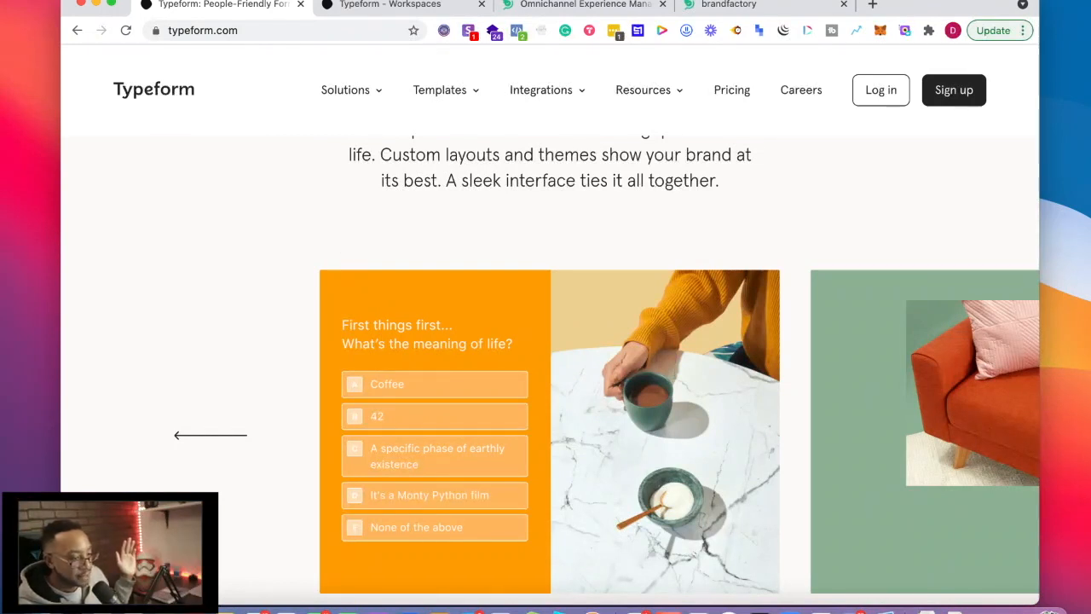
# Scroll SurveySparrow's homepage to the 'Trusted by 50,000+ Customers Around the Globe' logo strip.
pyautogui.click(583, 5)
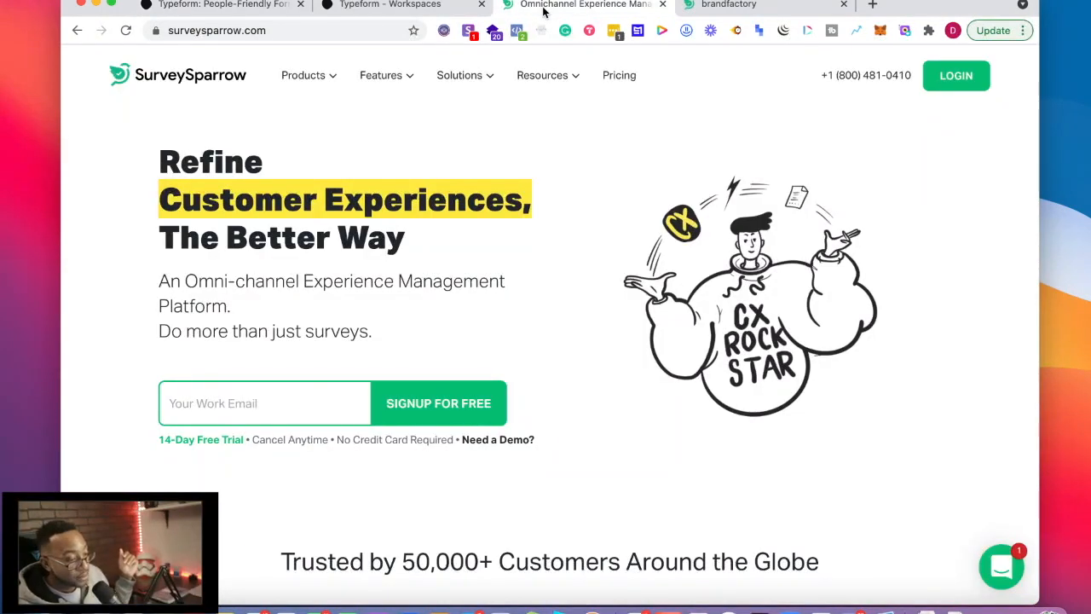
pyautogui.moveTo(626, 488)
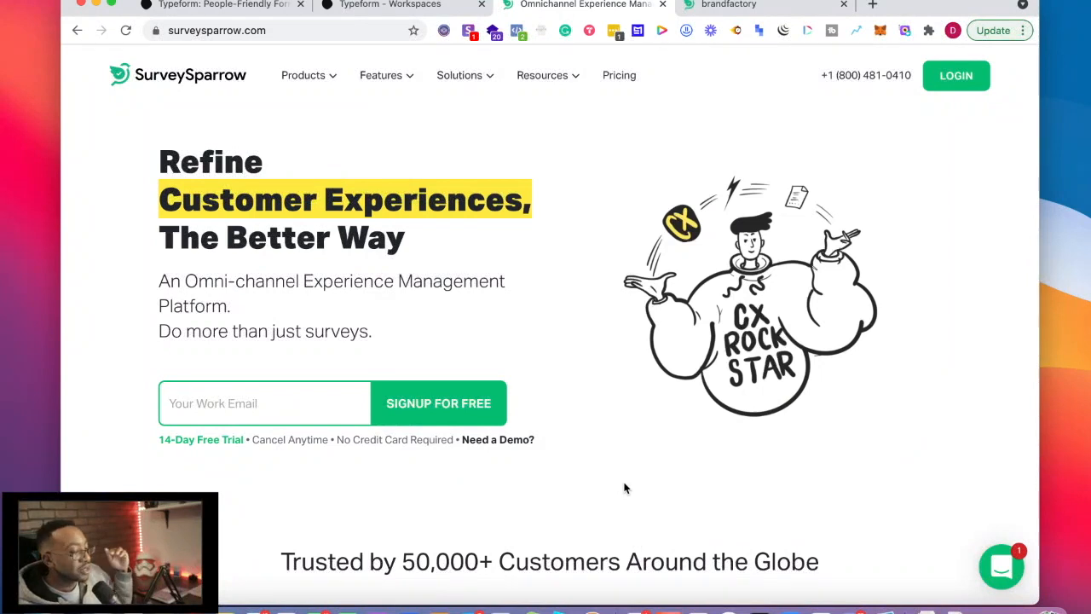
pyautogui.scroll(-3)
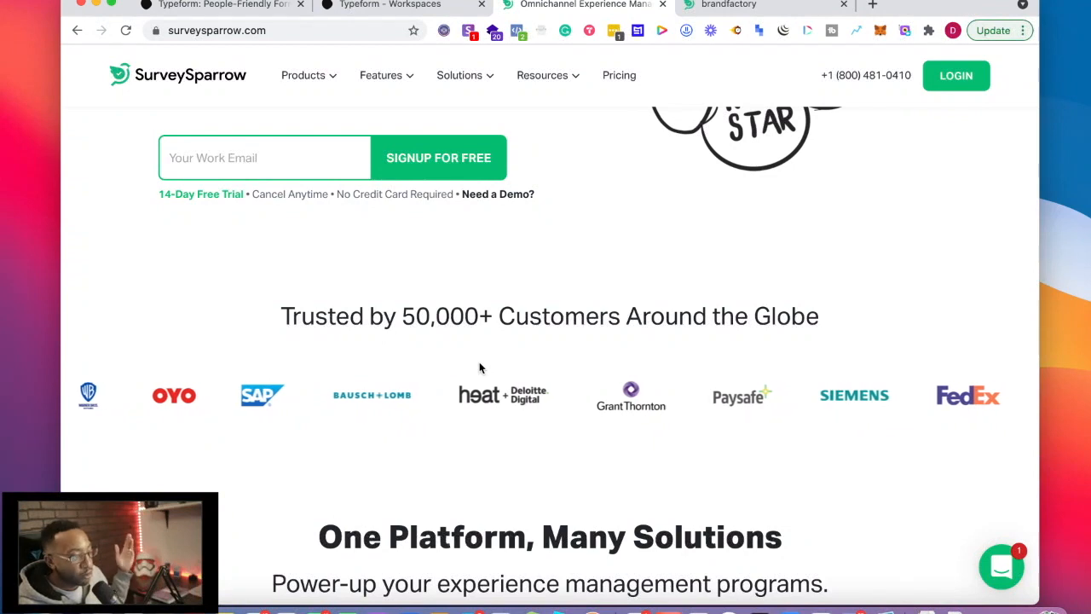
pyautogui.click(381, 75)
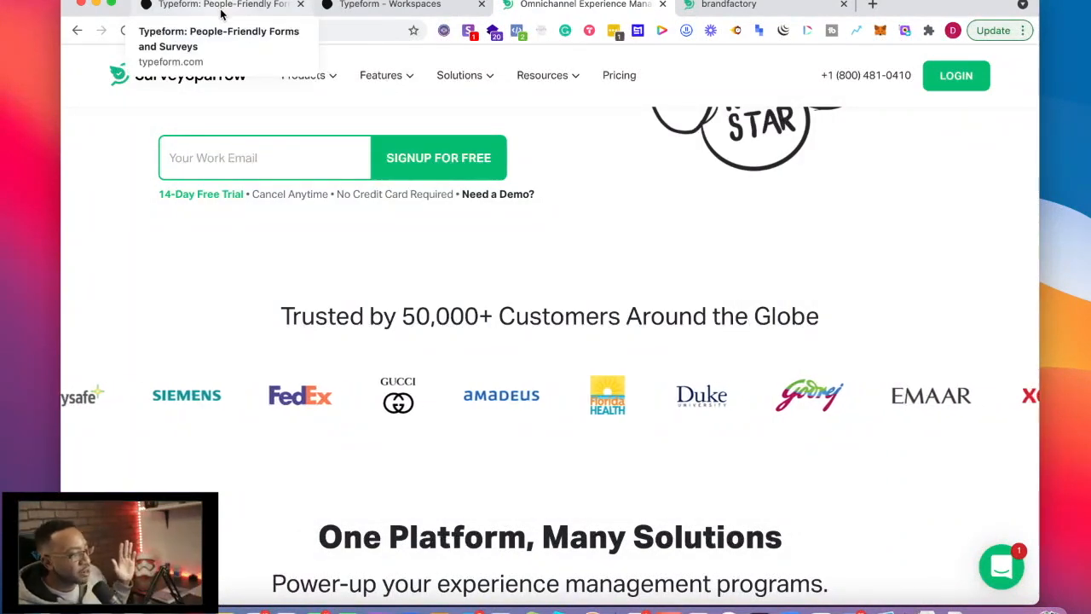
# Watch Typeform's 'There's a better way to ask' hero preview, then return to SurveySparrow.
pyautogui.click(221, 5)
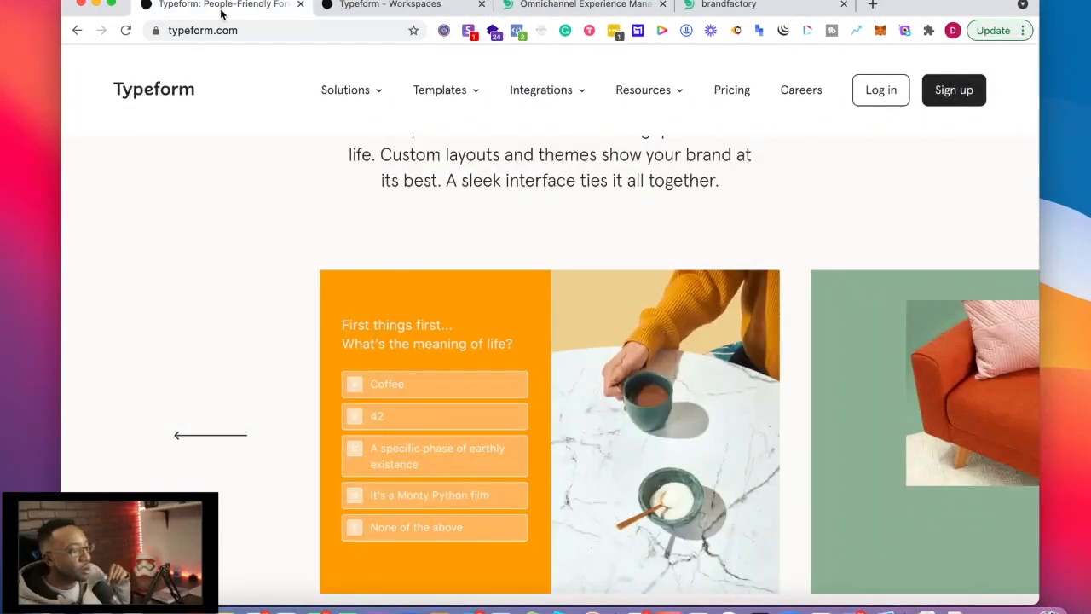
pyautogui.scroll(3)
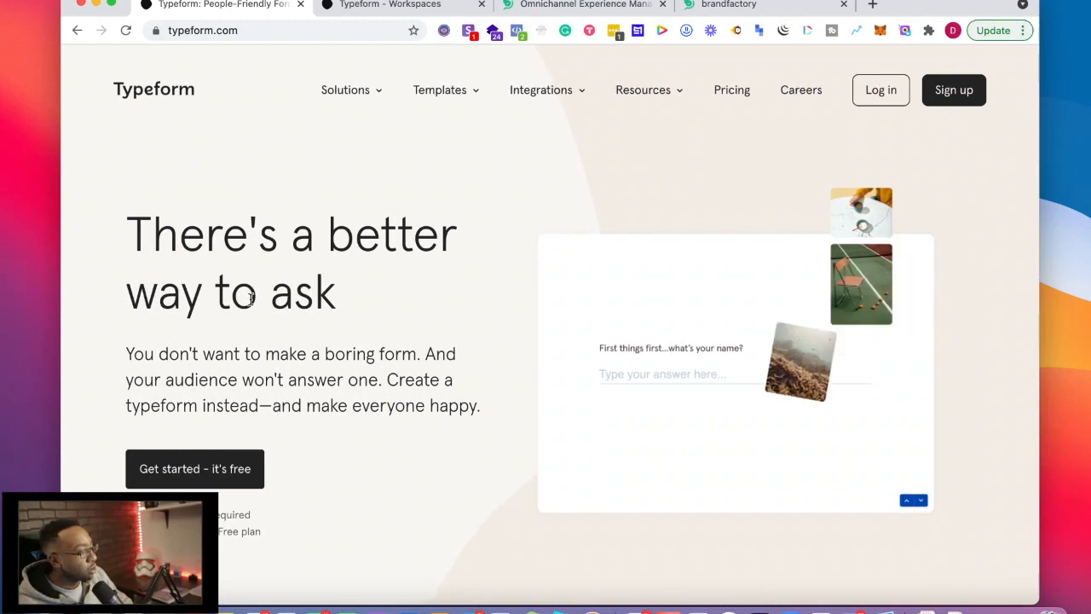
pyautogui.click(884, 194)
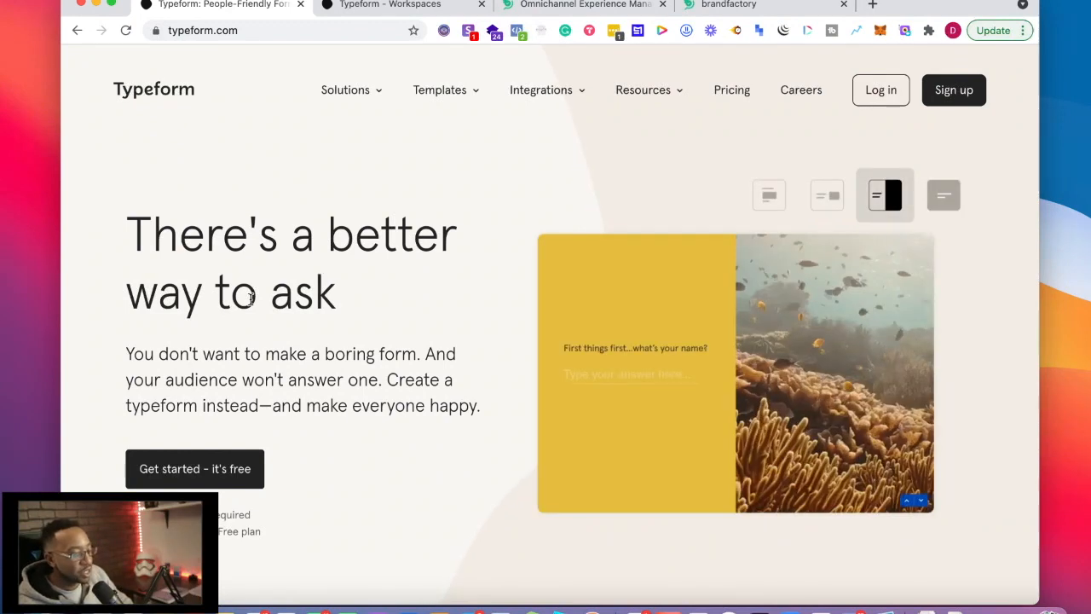
pyautogui.click(878, 190)
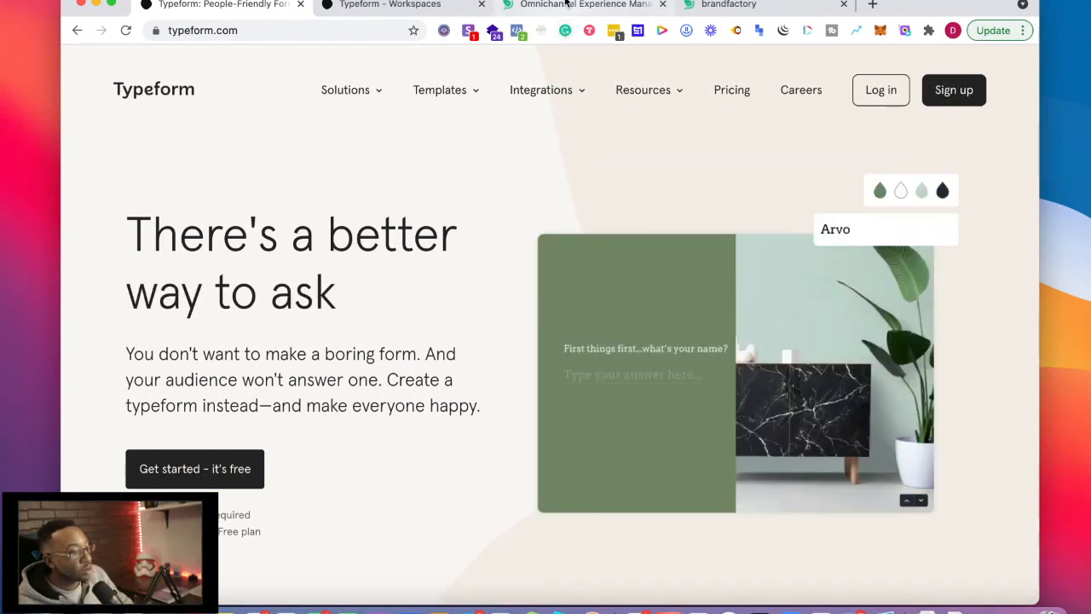
pyautogui.click(584, 5)
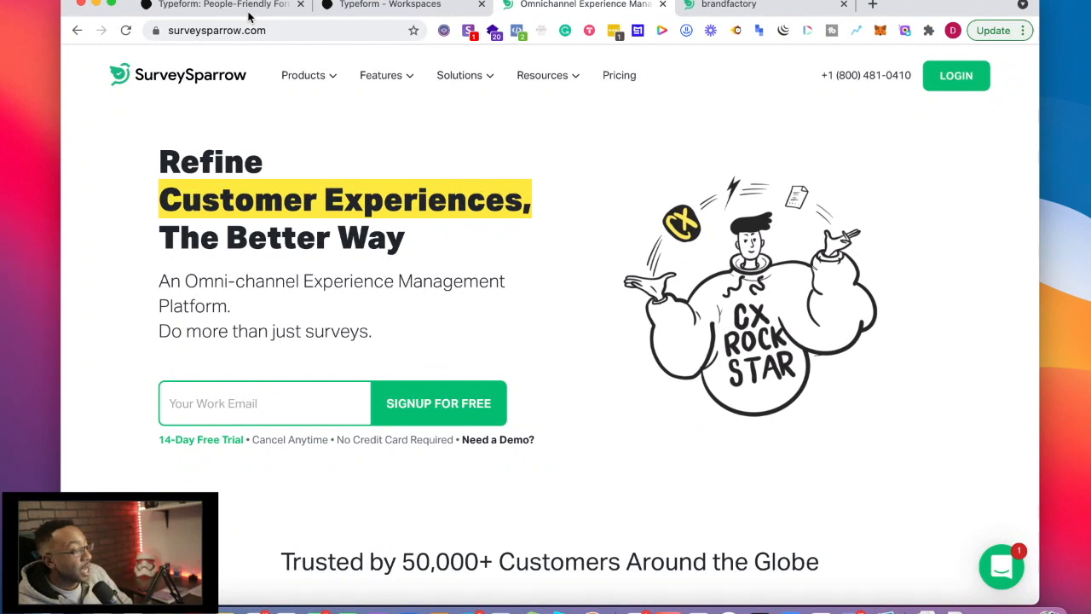
# Show Typeform's homepage hero again and swipe through its animated form preview.
pyautogui.click(221, 5)
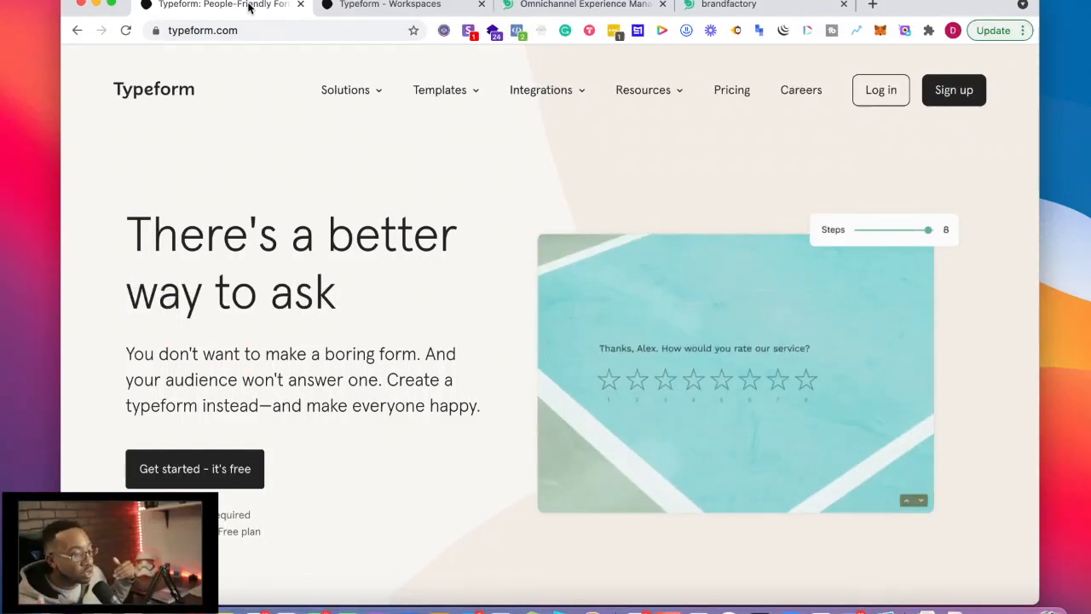
pyautogui.moveTo(927, 229); pyautogui.dragTo(815, 230)
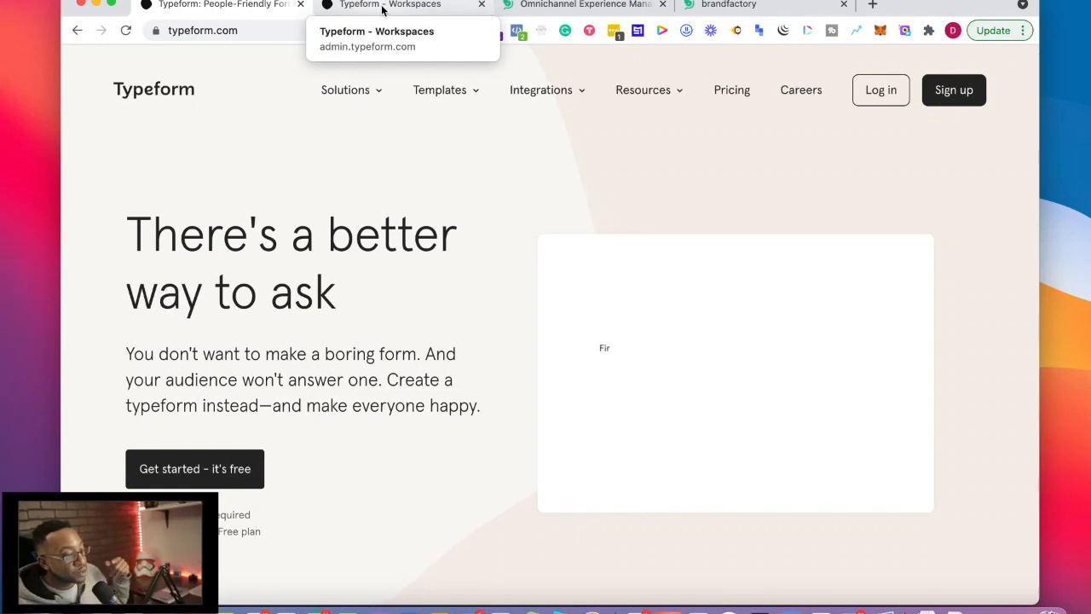
# Filter Typeform's gallery to Quiz templates and try the Digital Marketing Quiz's first question.
pyautogui.click(389, 5)
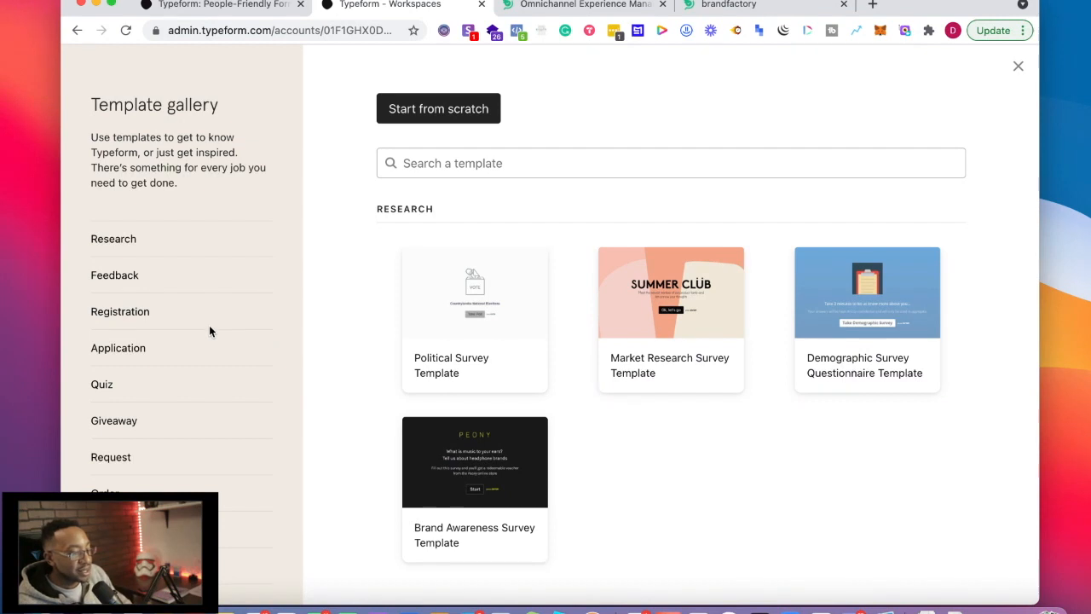
pyautogui.moveTo(193, 304)
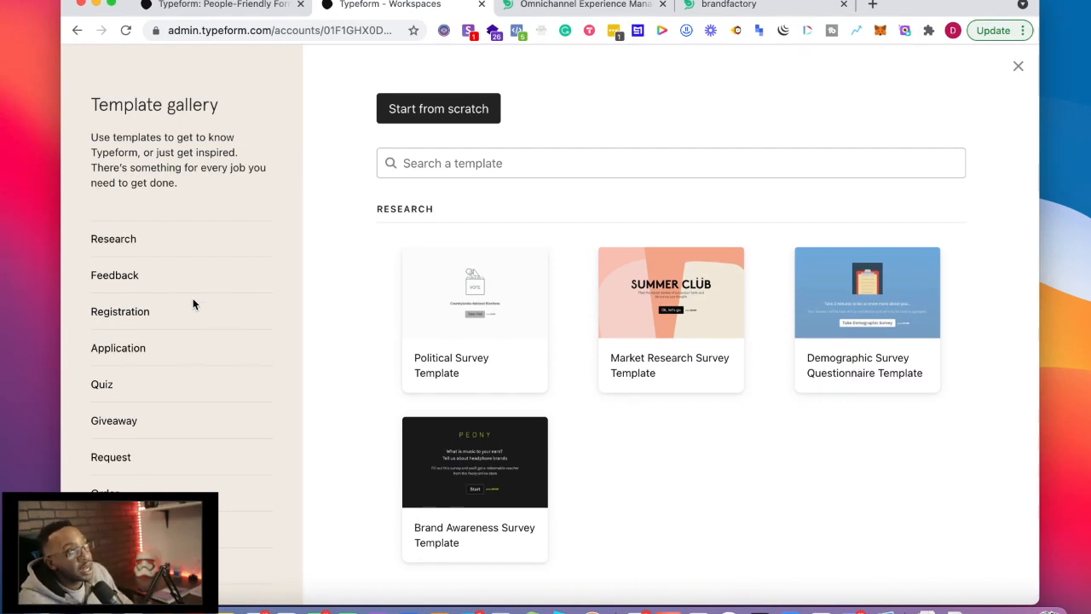
pyautogui.scroll(-3)
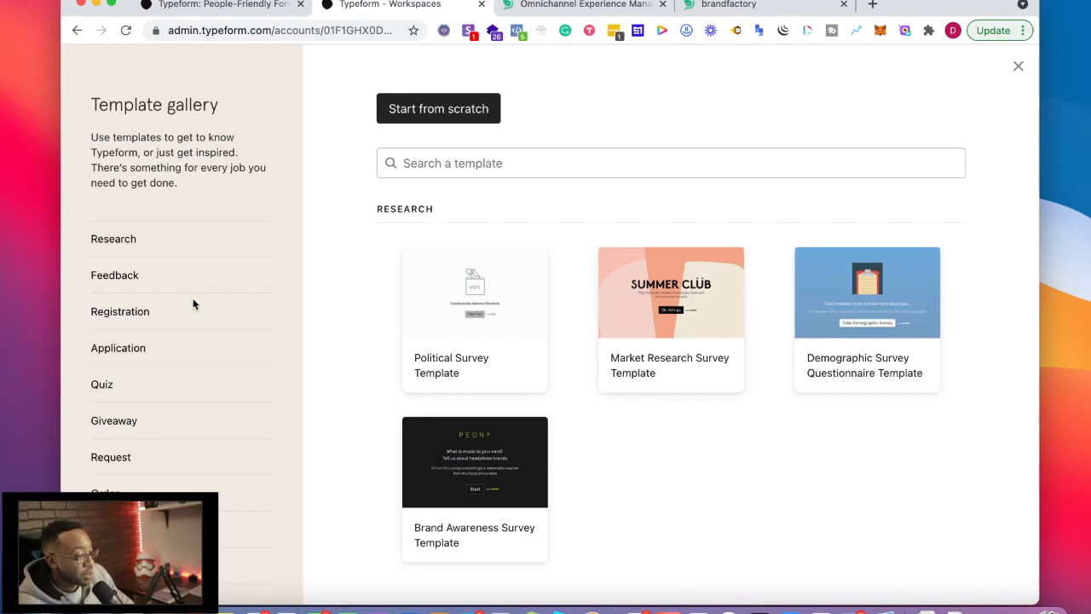
pyautogui.moveTo(132, 246)
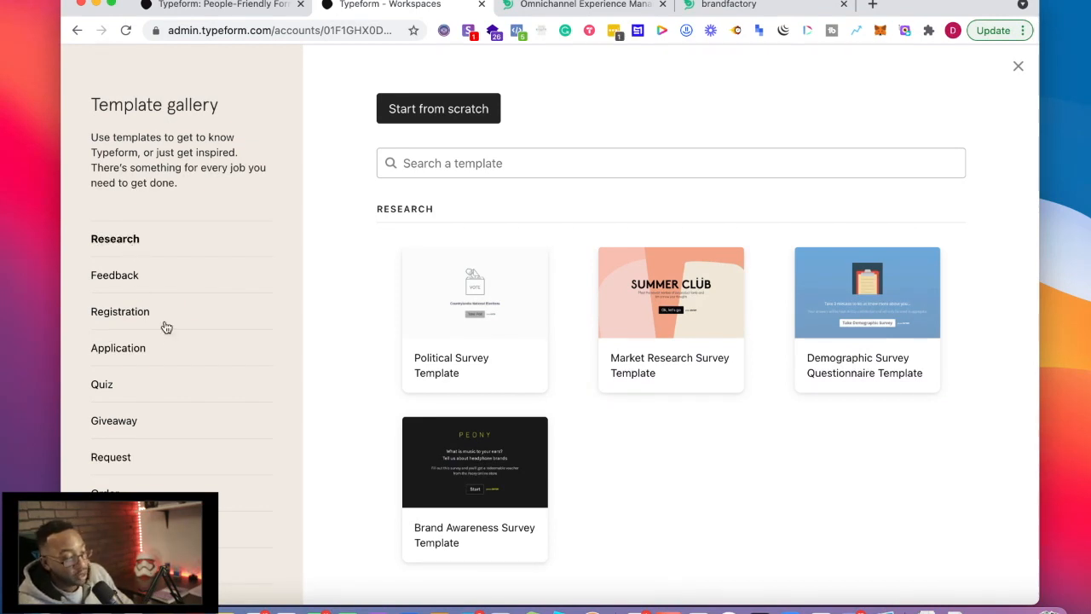
pyautogui.moveTo(137, 386)
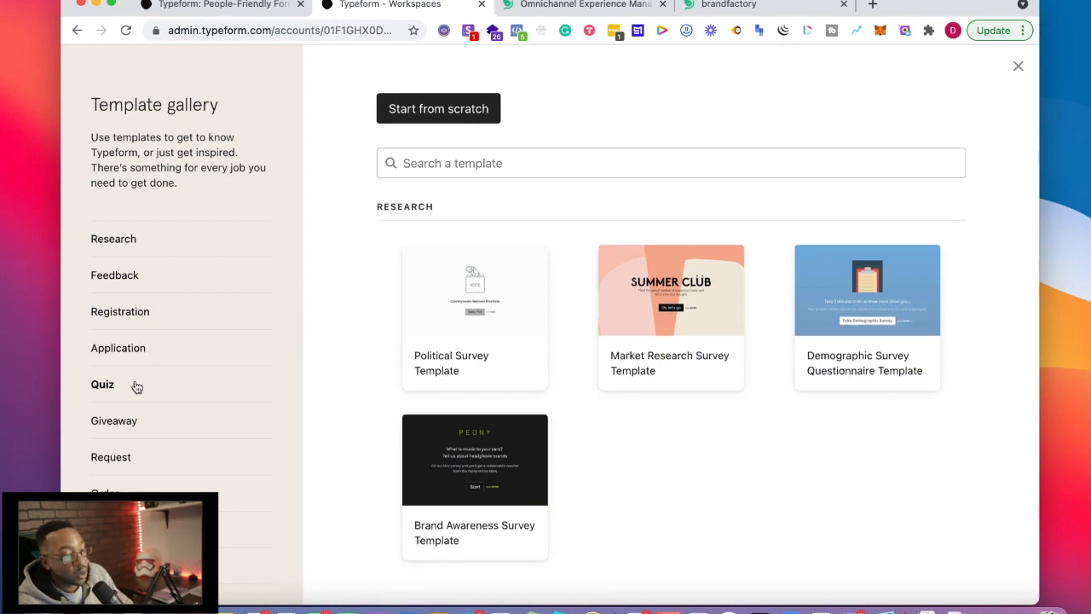
pyautogui.click(102, 384)
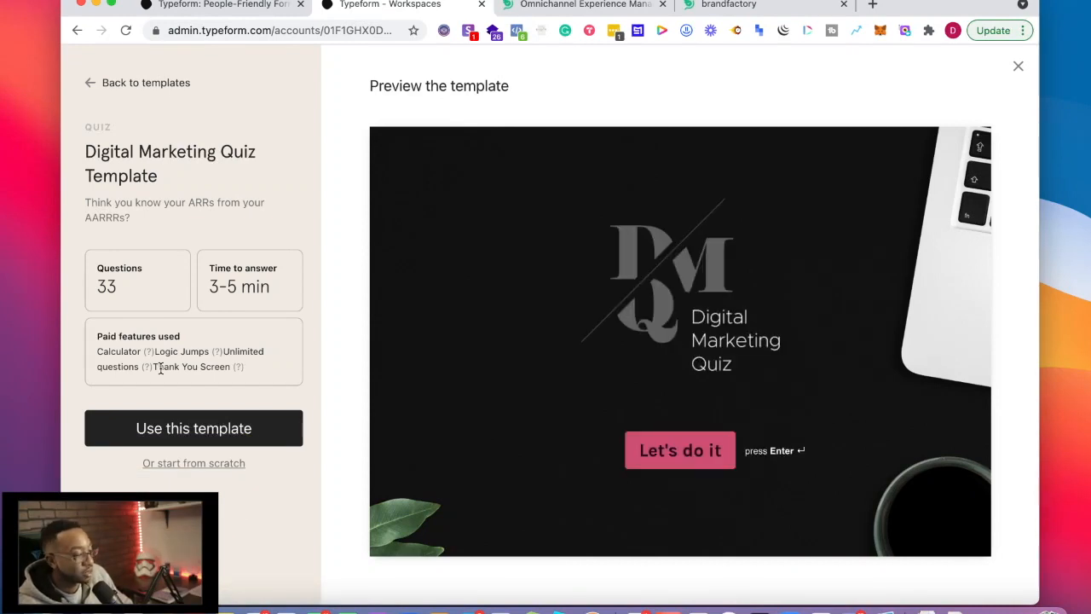
pyautogui.moveTo(213, 398)
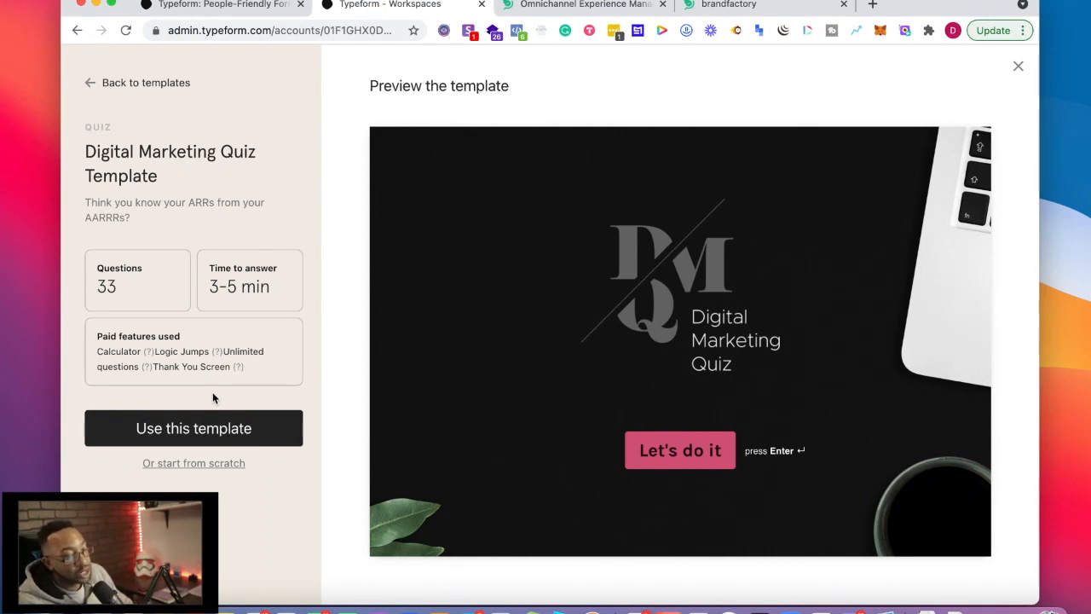
pyautogui.moveTo(434, 420)
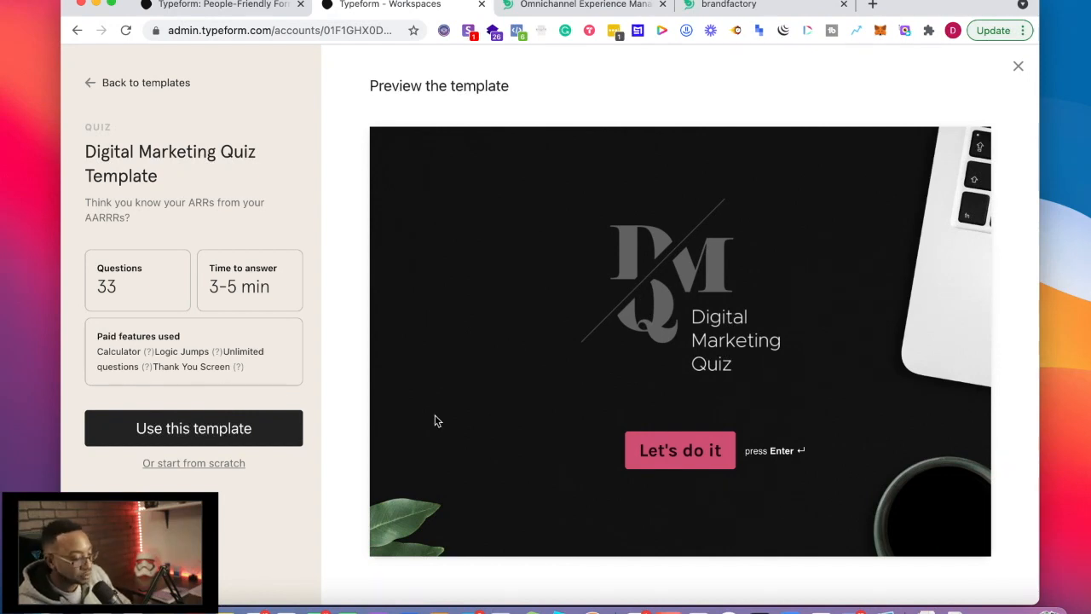
pyautogui.moveTo(679, 450)
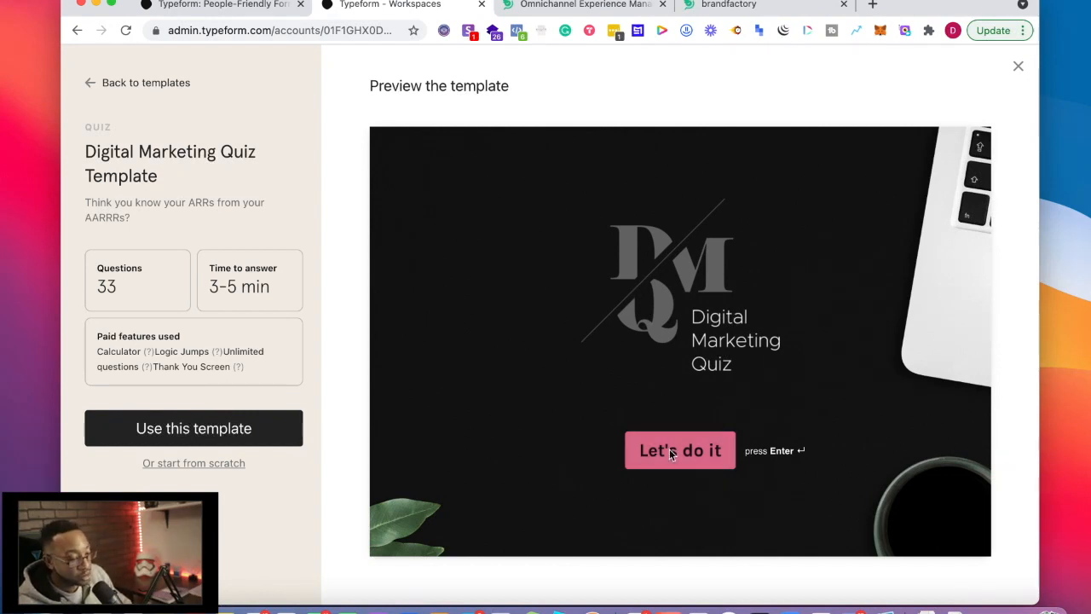
pyautogui.click(680, 450)
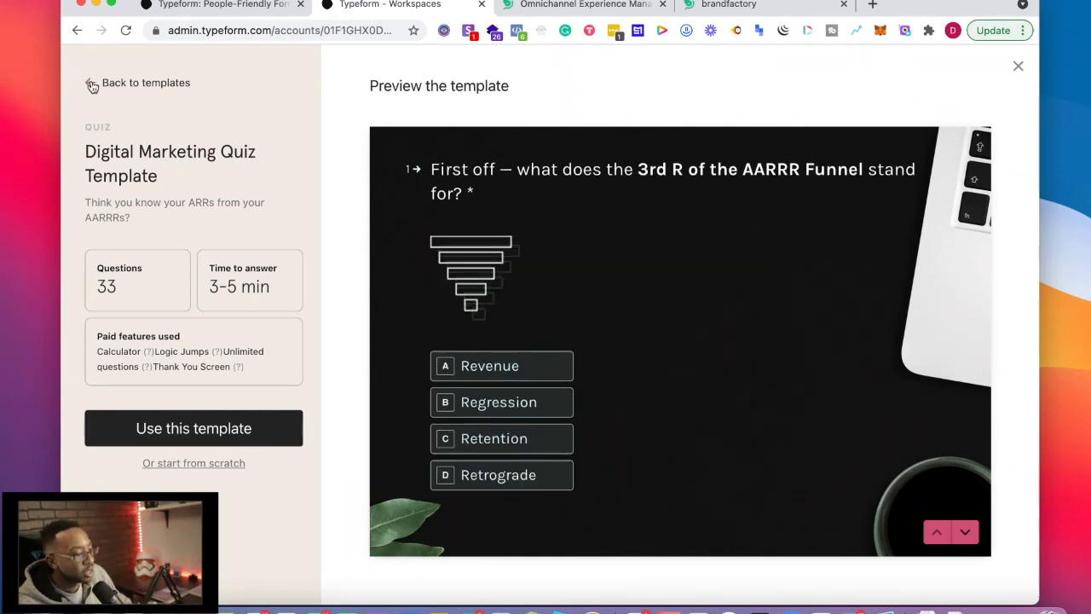
pyautogui.click(145, 83)
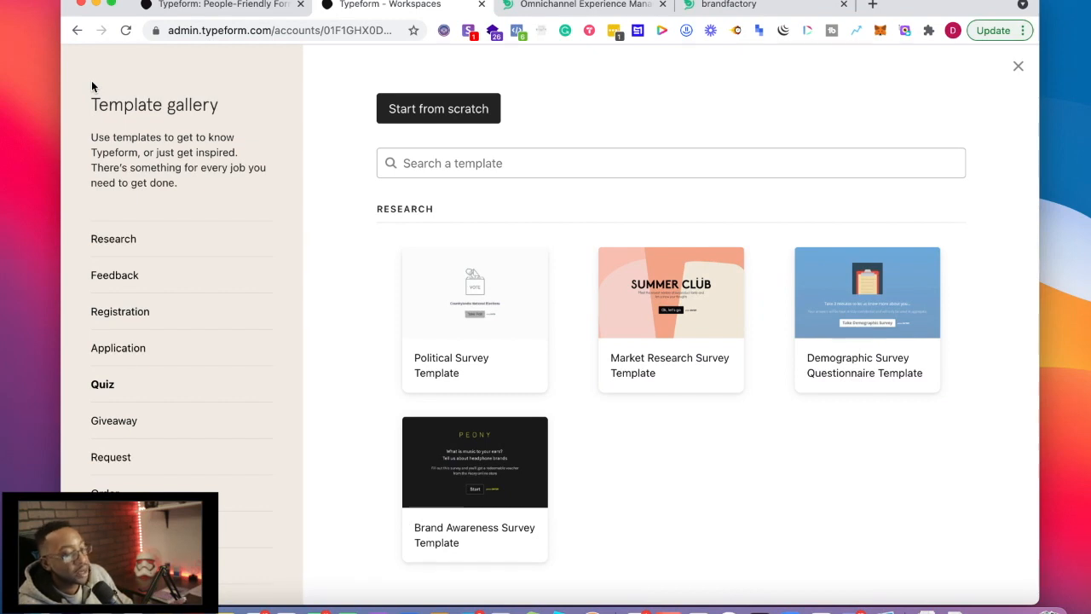
pyautogui.moveTo(367, 386)
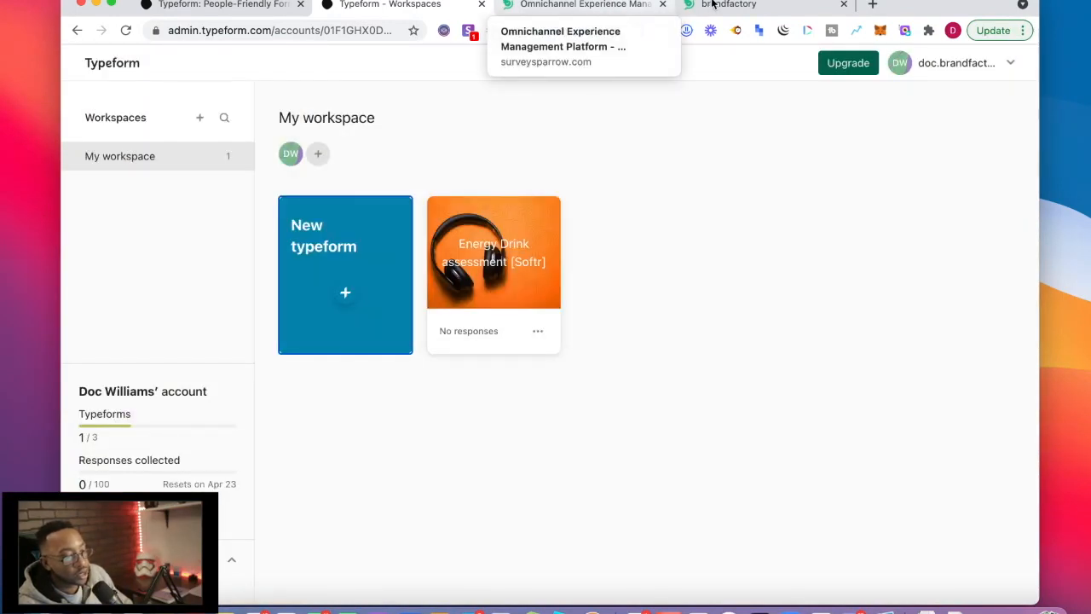
# On the brandfactory account, preview the Classic Survey and Chat Survey types in Start New.
pyautogui.click(729, 6)
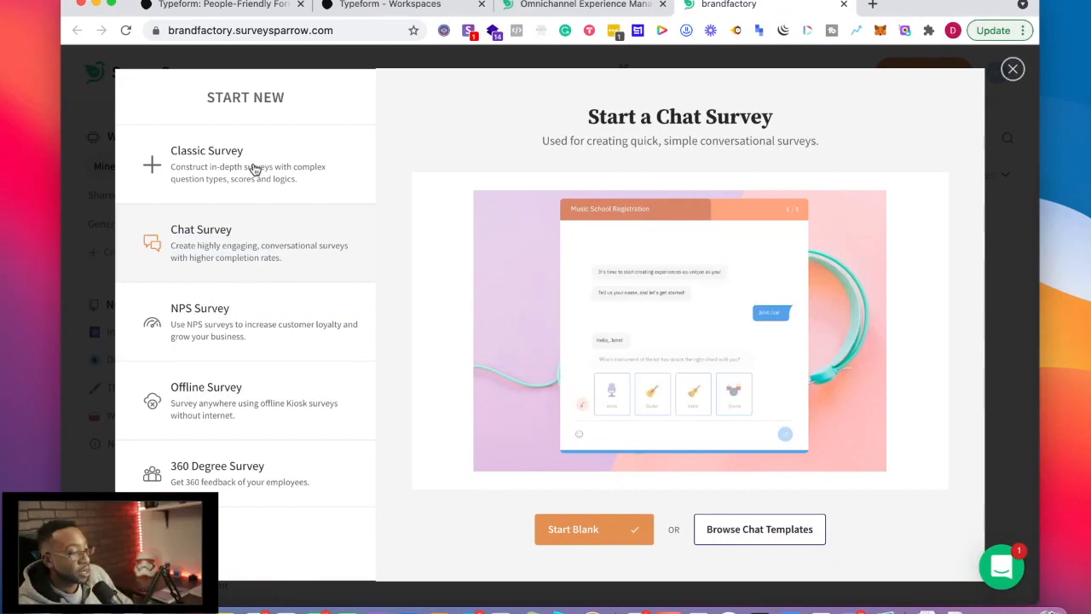
pyautogui.click(246, 164)
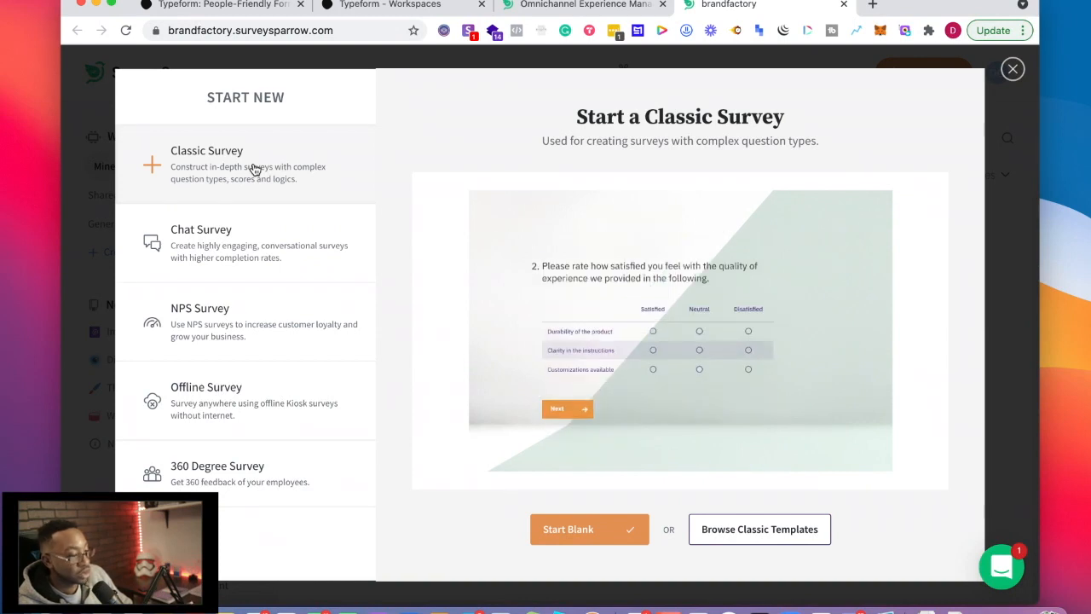
pyautogui.moveTo(287, 252)
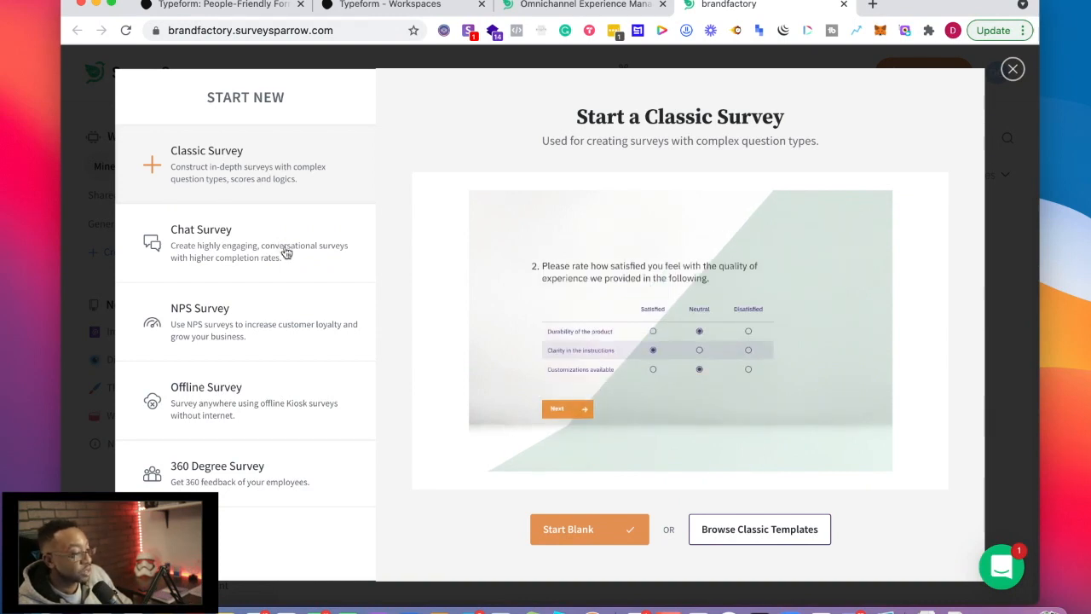
pyautogui.click(246, 243)
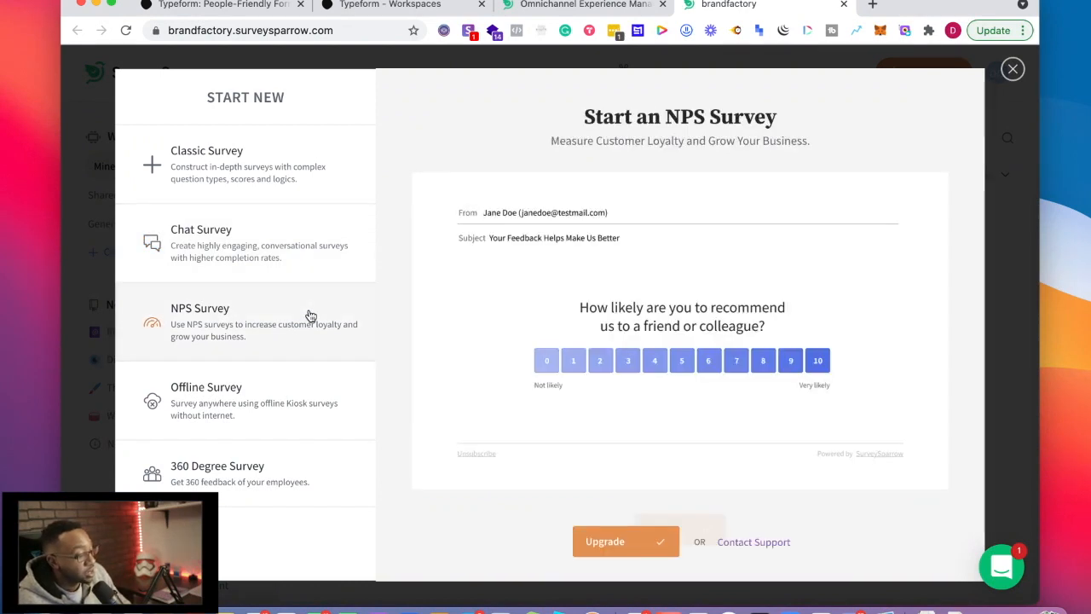
pyautogui.moveTo(258, 350)
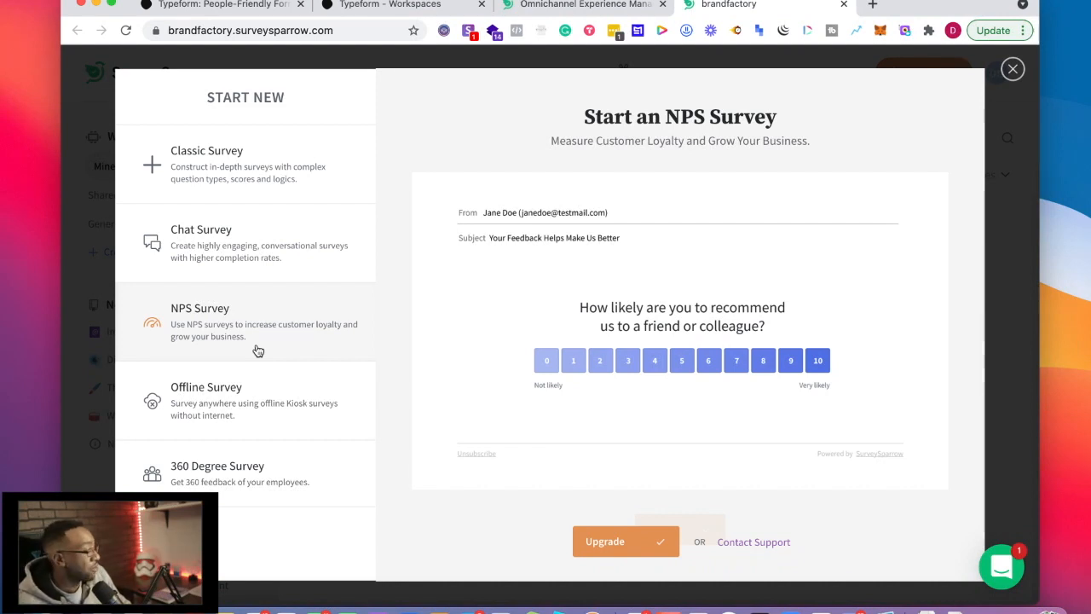
pyautogui.moveTo(253, 402)
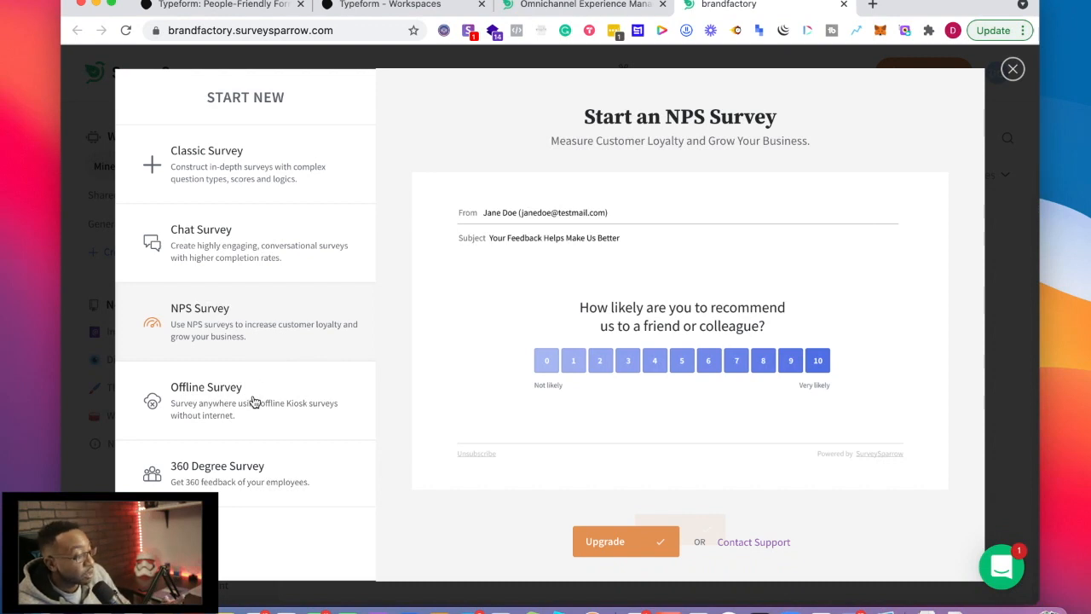
# Select Offline Survey in the Start New list to see its kiosk-mode preview.
pyautogui.click(205, 401)
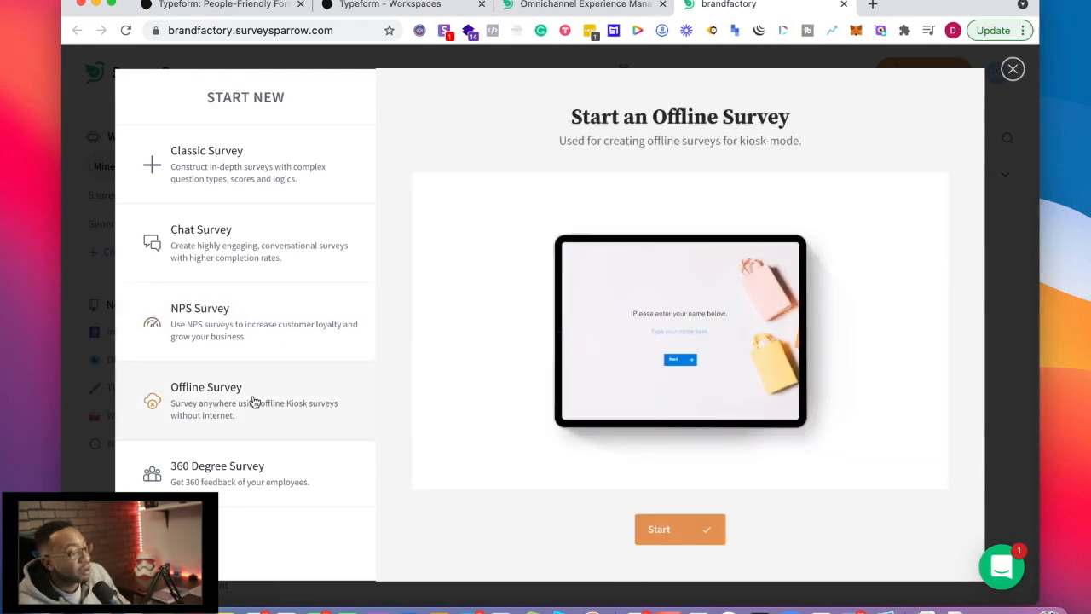
# Type 'John Doe', reselect the Classic Survey preview, then switch to the Typeform workspace.
pyautogui.write('John Doe')
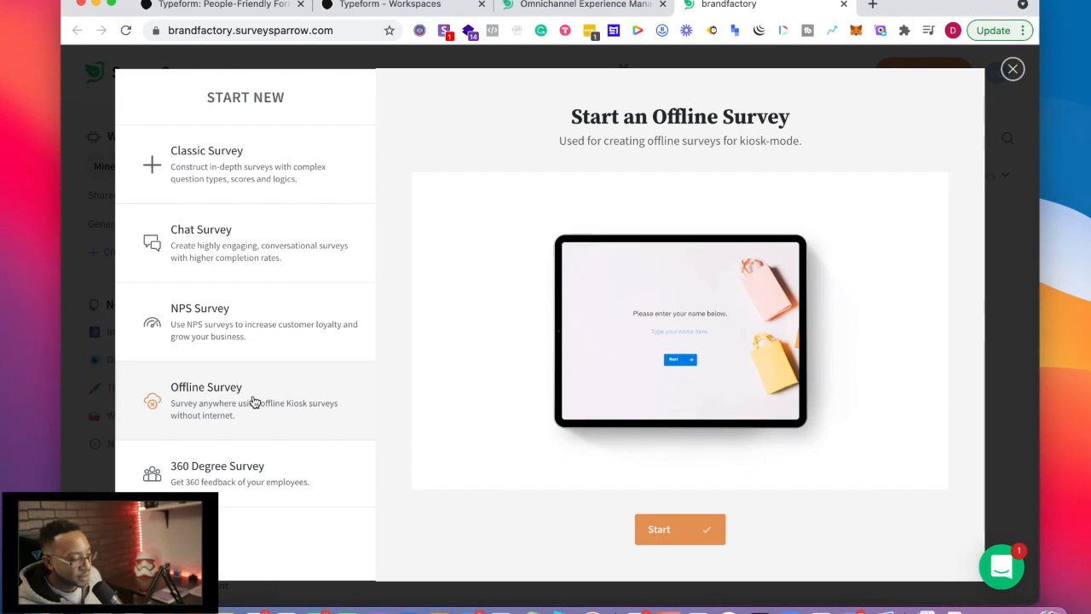
pyautogui.click(218, 473)
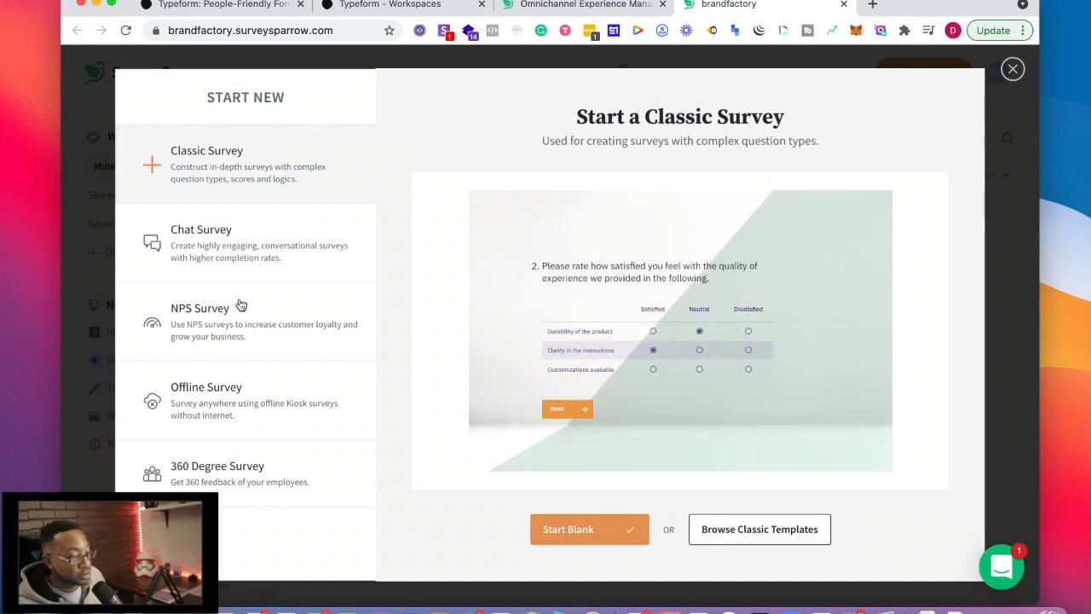
pyautogui.click(401, 4)
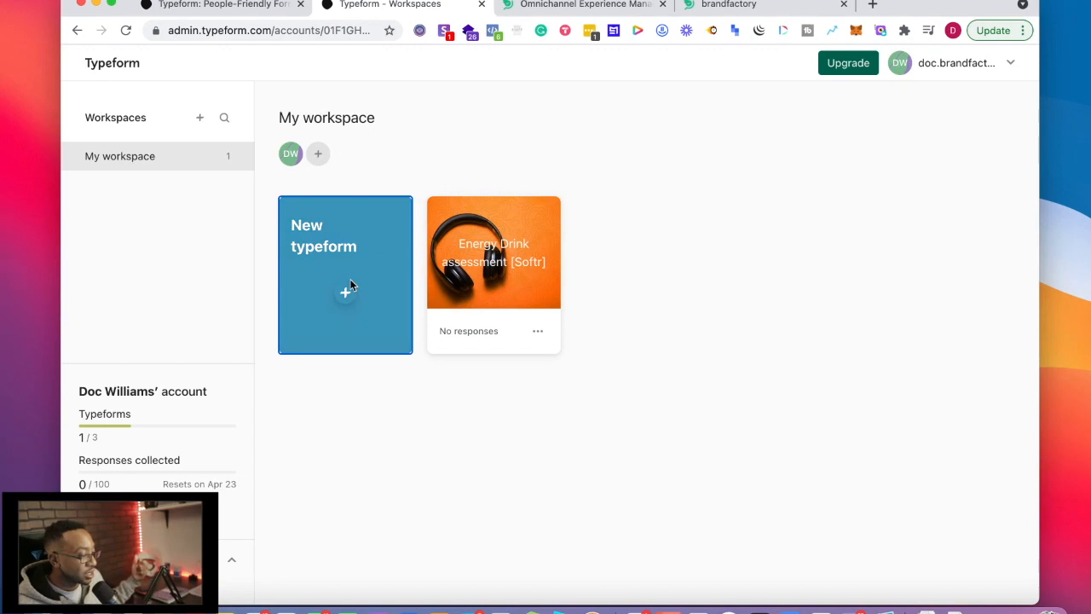
# Open typeform.com, browse its Templates and Integrations menus, then switch to SurveySparrow.
pyautogui.click(345, 274)
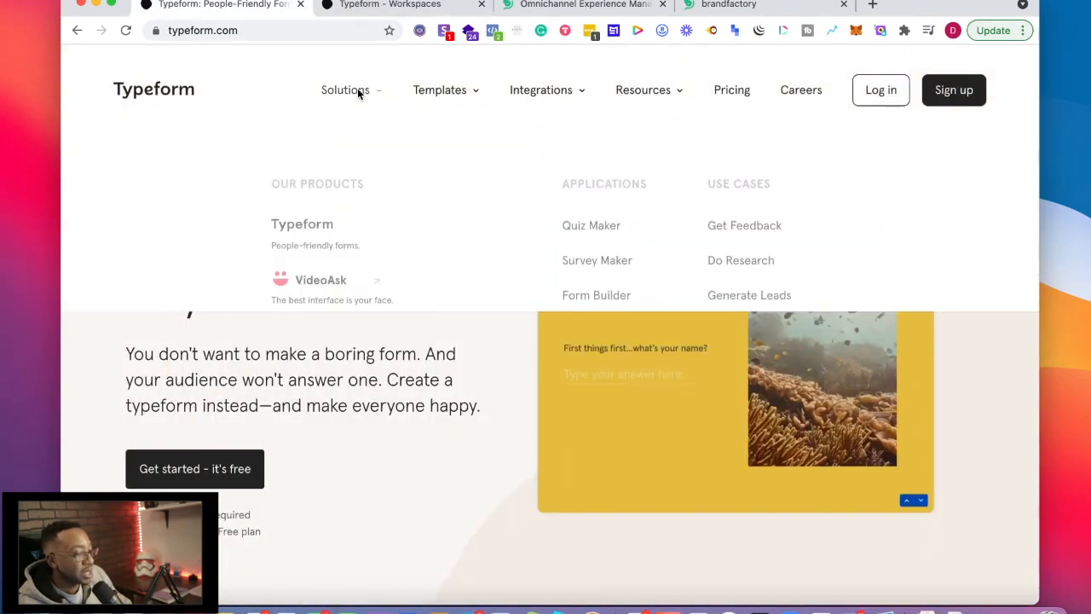
pyautogui.click(345, 89)
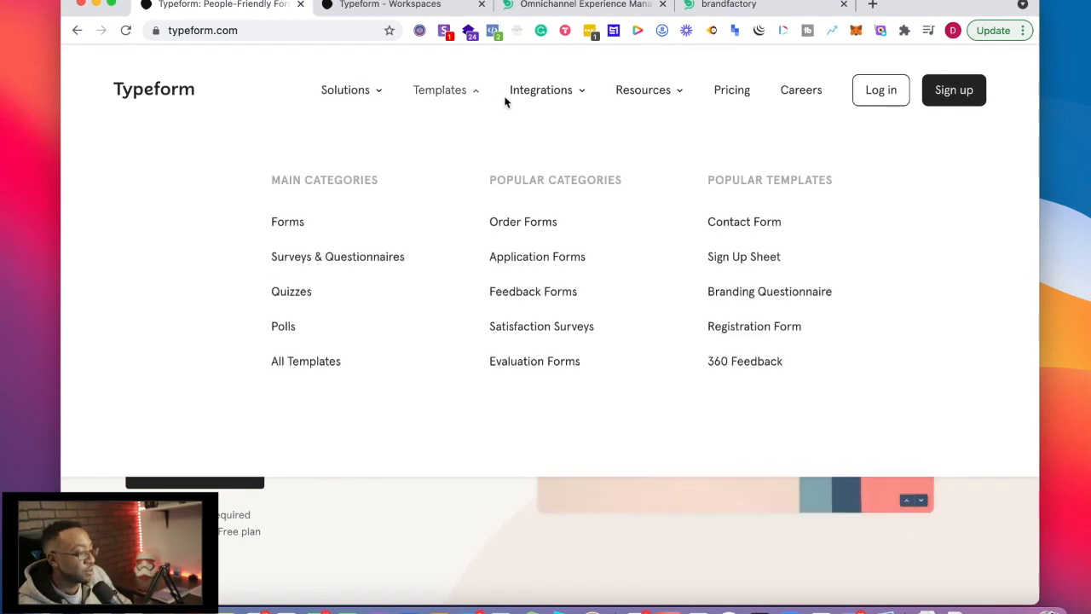
pyautogui.click(541, 89)
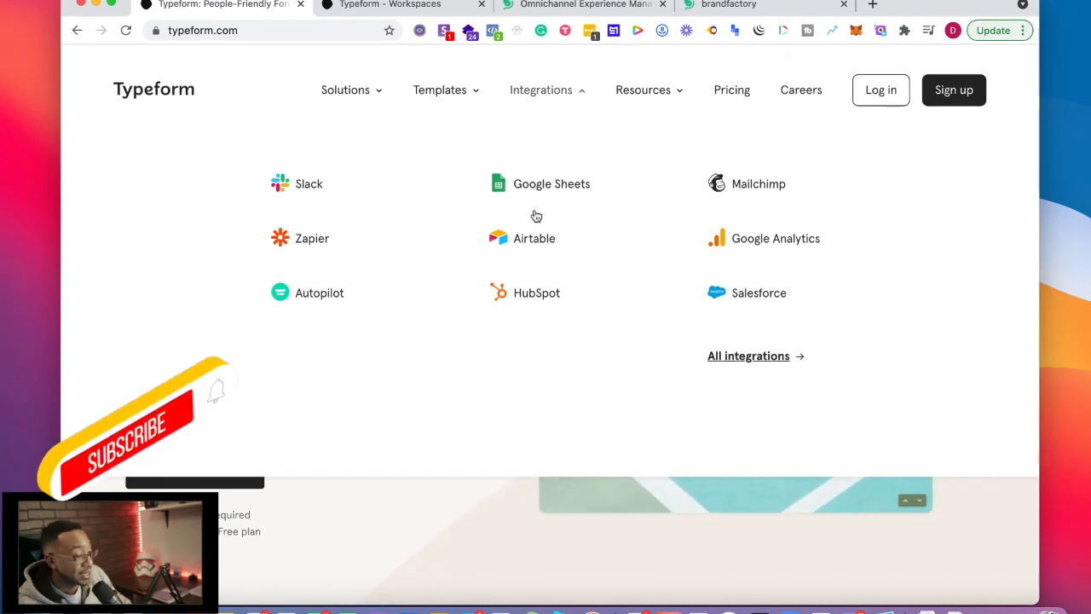
pyautogui.click(440, 89)
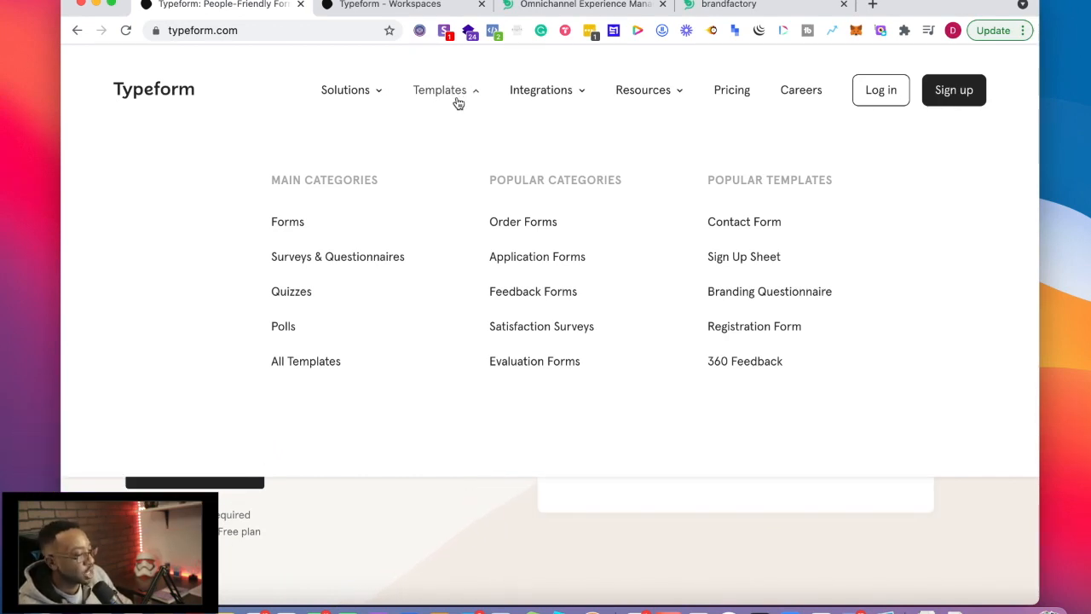
pyautogui.click(584, 7)
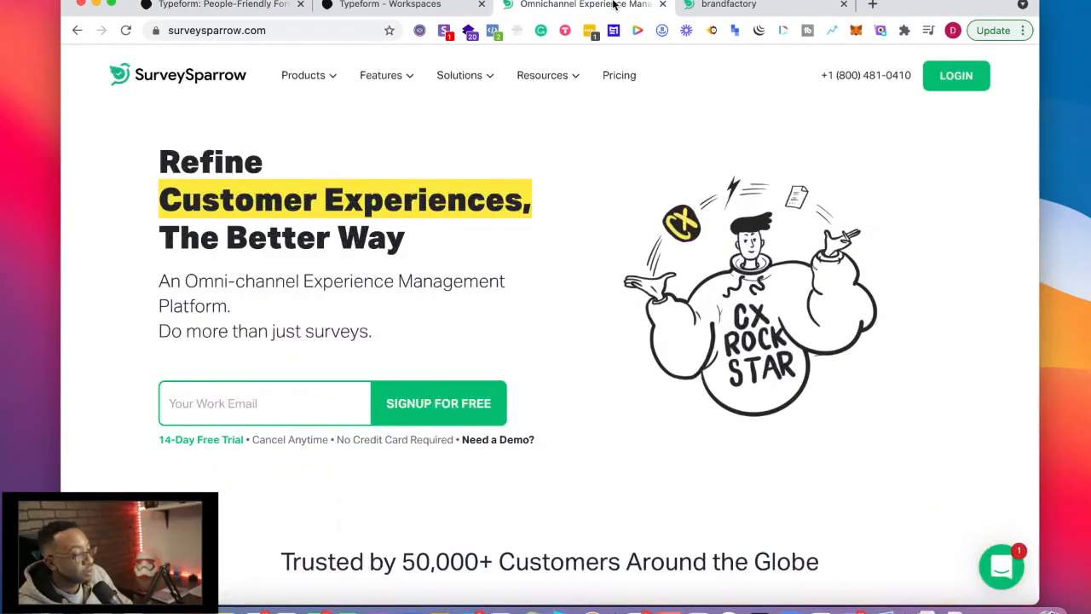
# Browse SurveySparrow's Products dropdown, then return to the brandfactory tab's Start New Classic Survey picker.
pyautogui.click(304, 75)
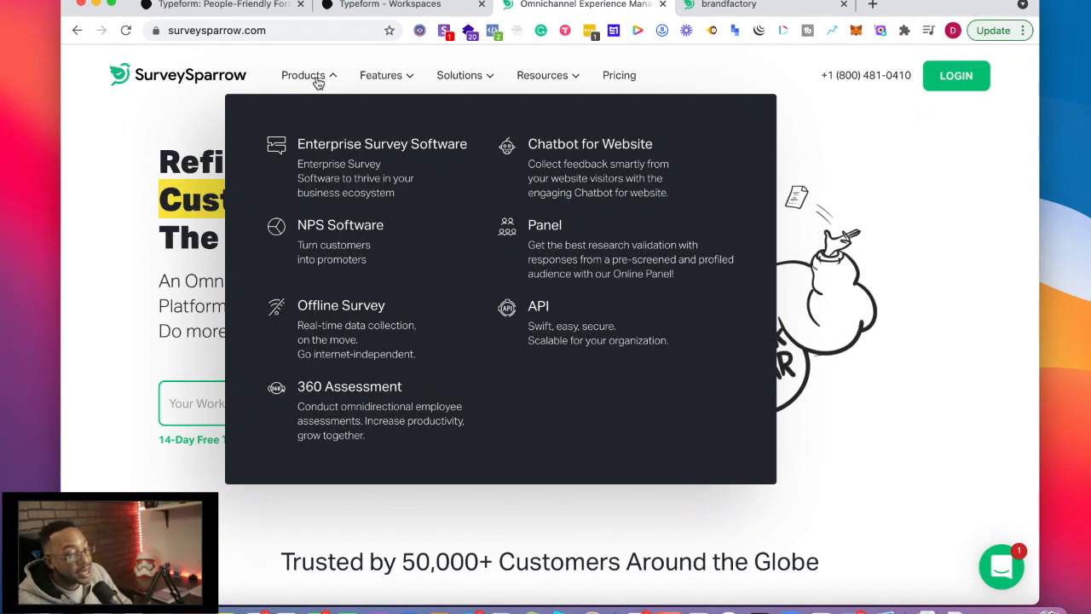
pyautogui.moveTo(538, 307)
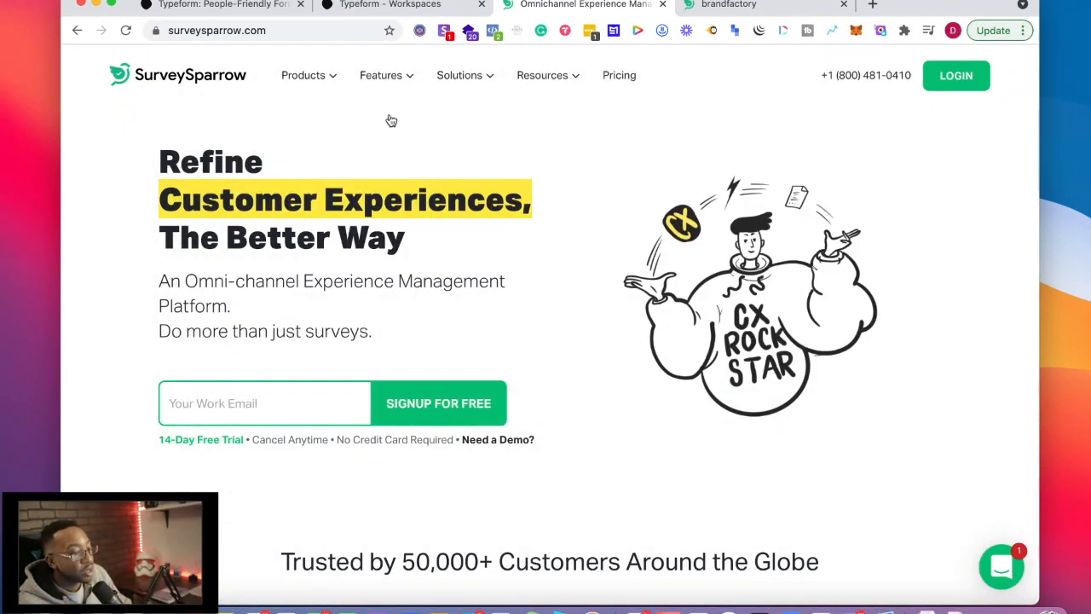
pyautogui.click(381, 75)
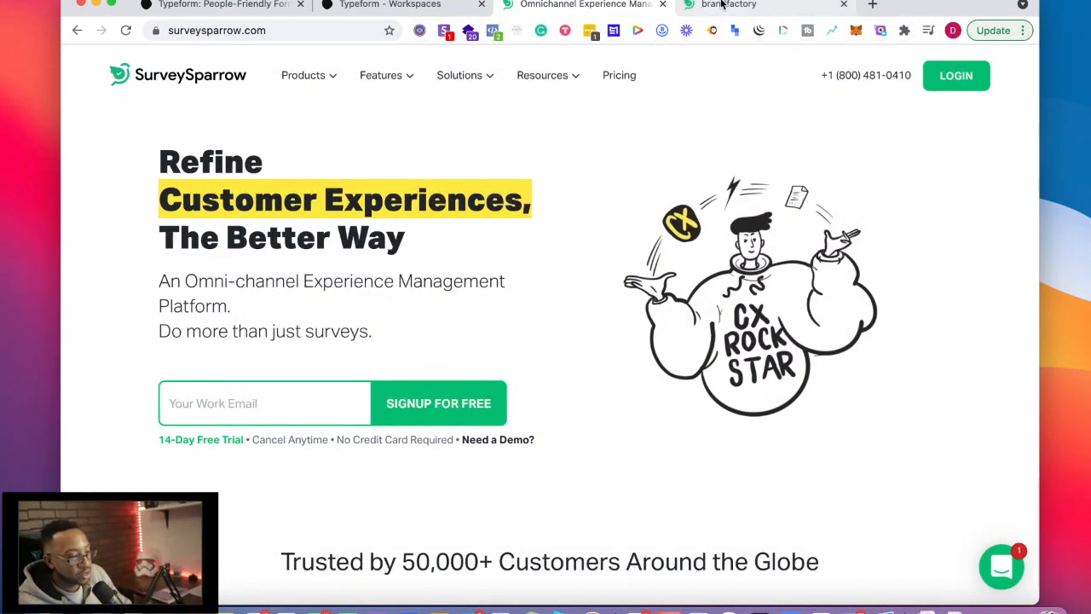
pyautogui.click(729, 5)
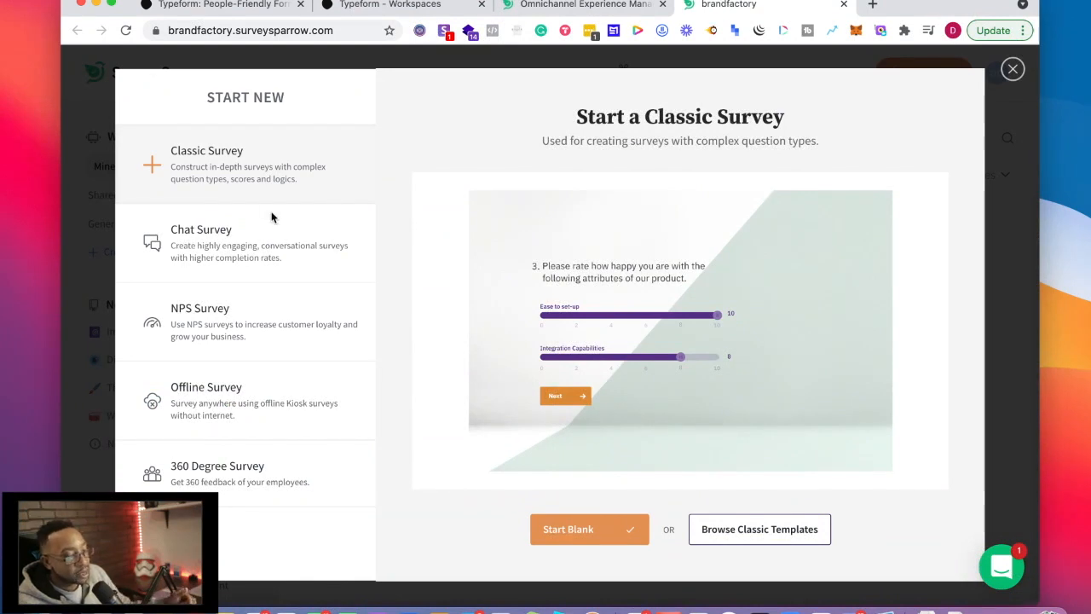
pyautogui.moveTo(371, 184)
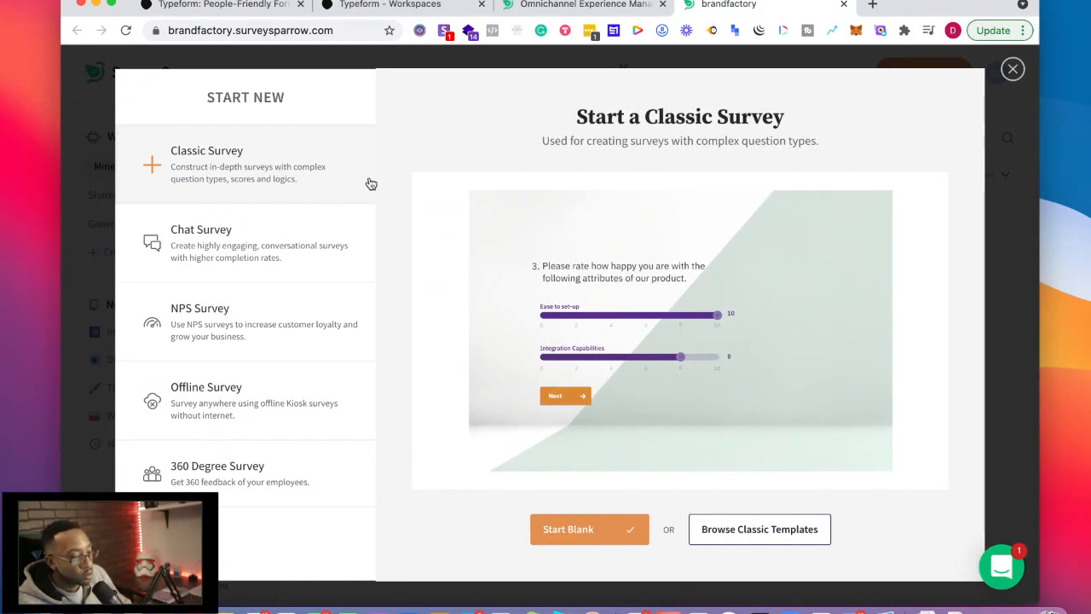